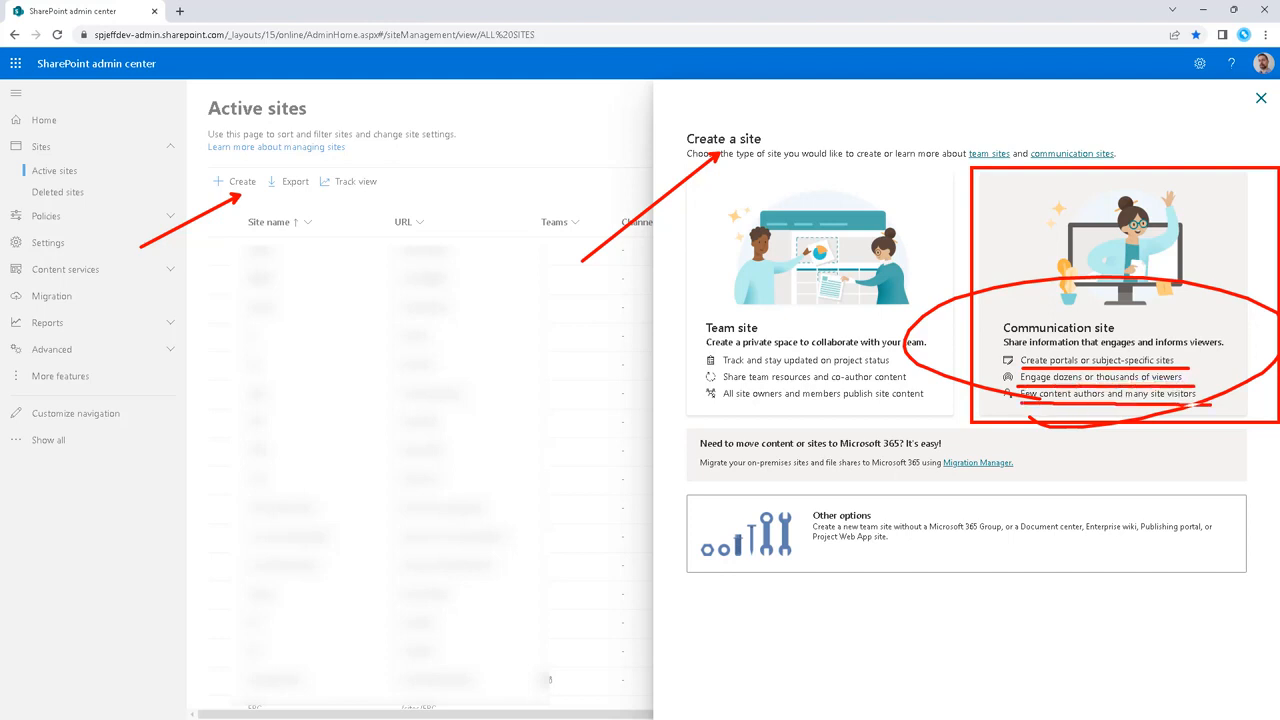
Create communication site 'Comm' with an owner, English language and Pacific time zone.
left_click(1120, 290)
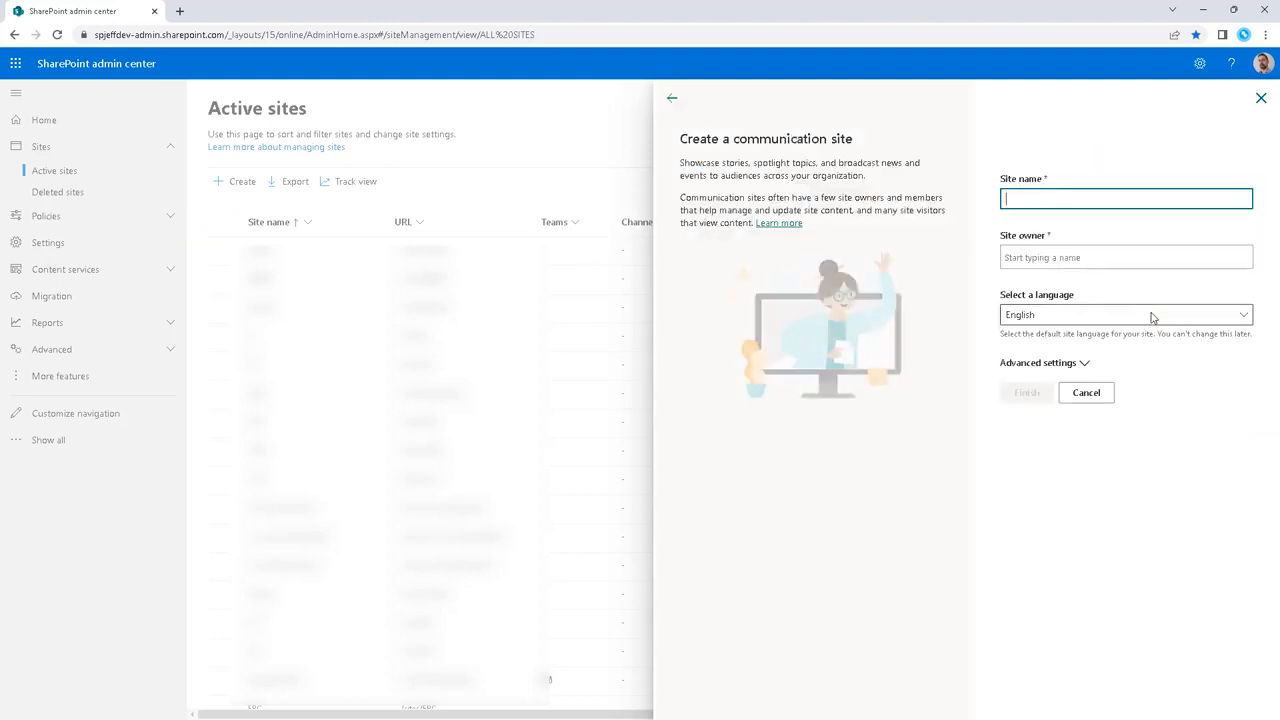
type("c")
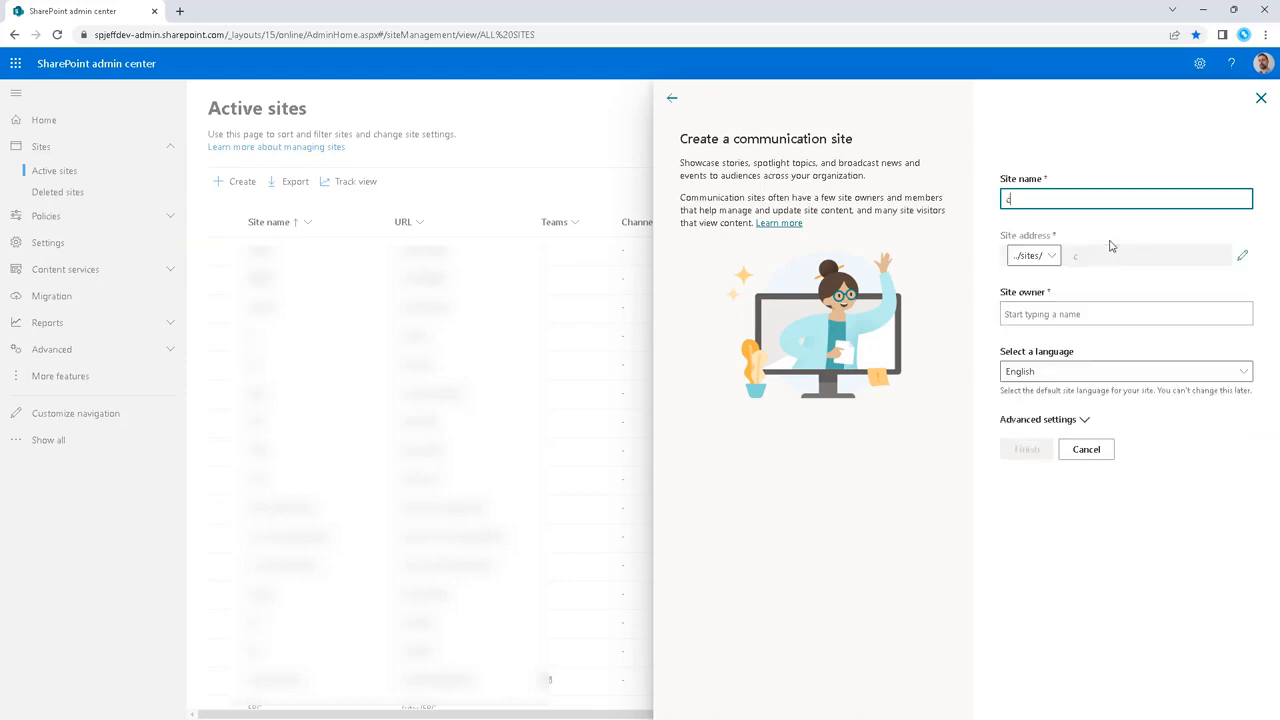
type("Comm")
left_click(1126, 314)
type("SPJeff Dev")
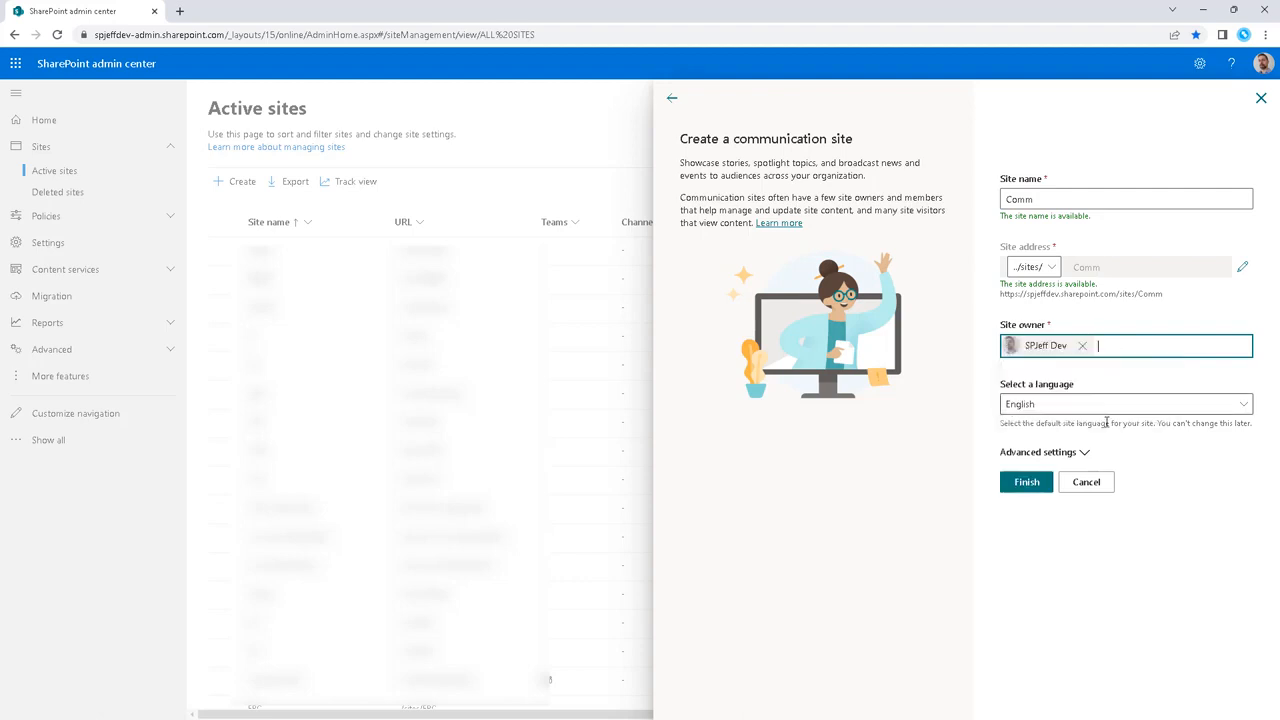
left_click(1043, 452)
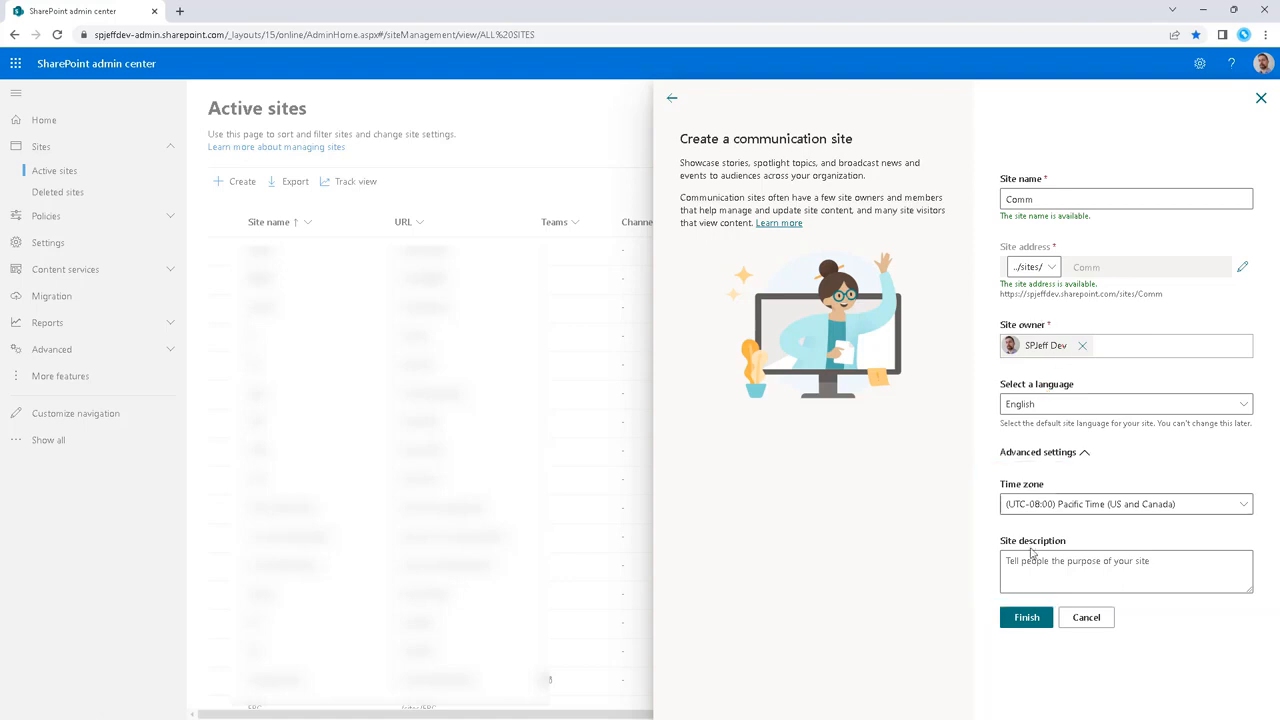
left_click(1025, 617)
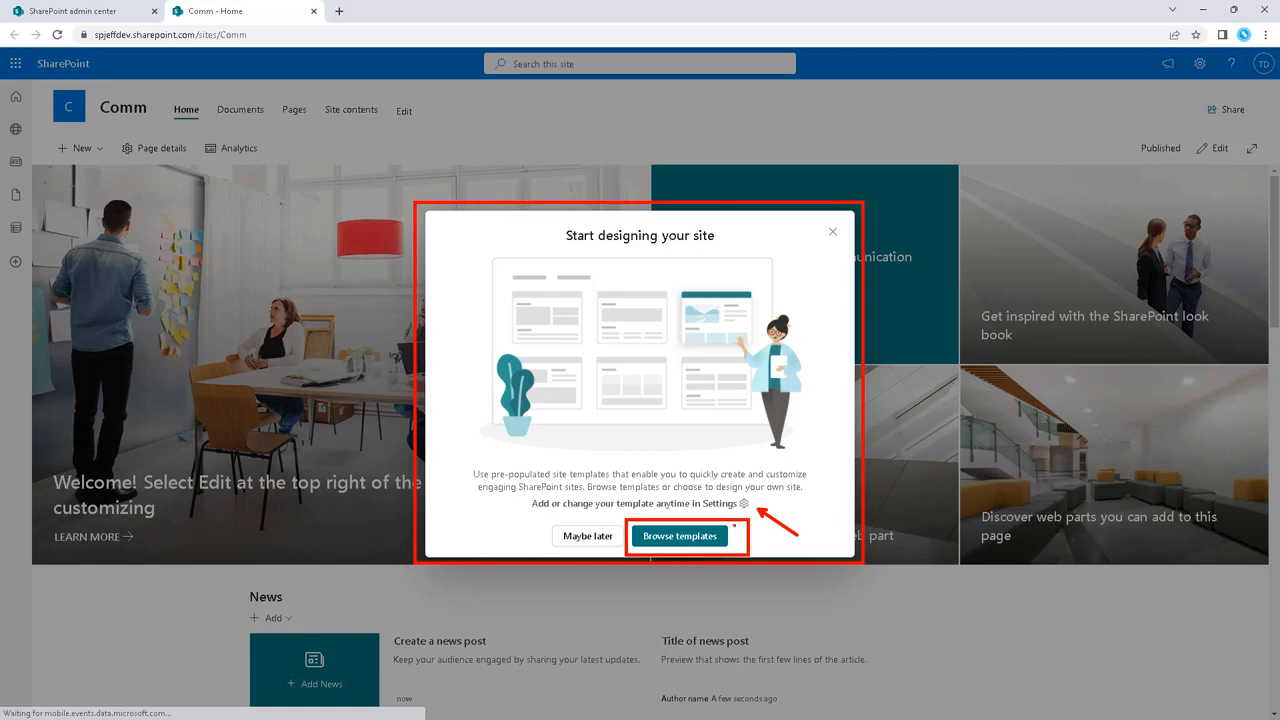
Browse the From Microsoft site templates for Comm and highlight Topic.
left_click(679, 536)
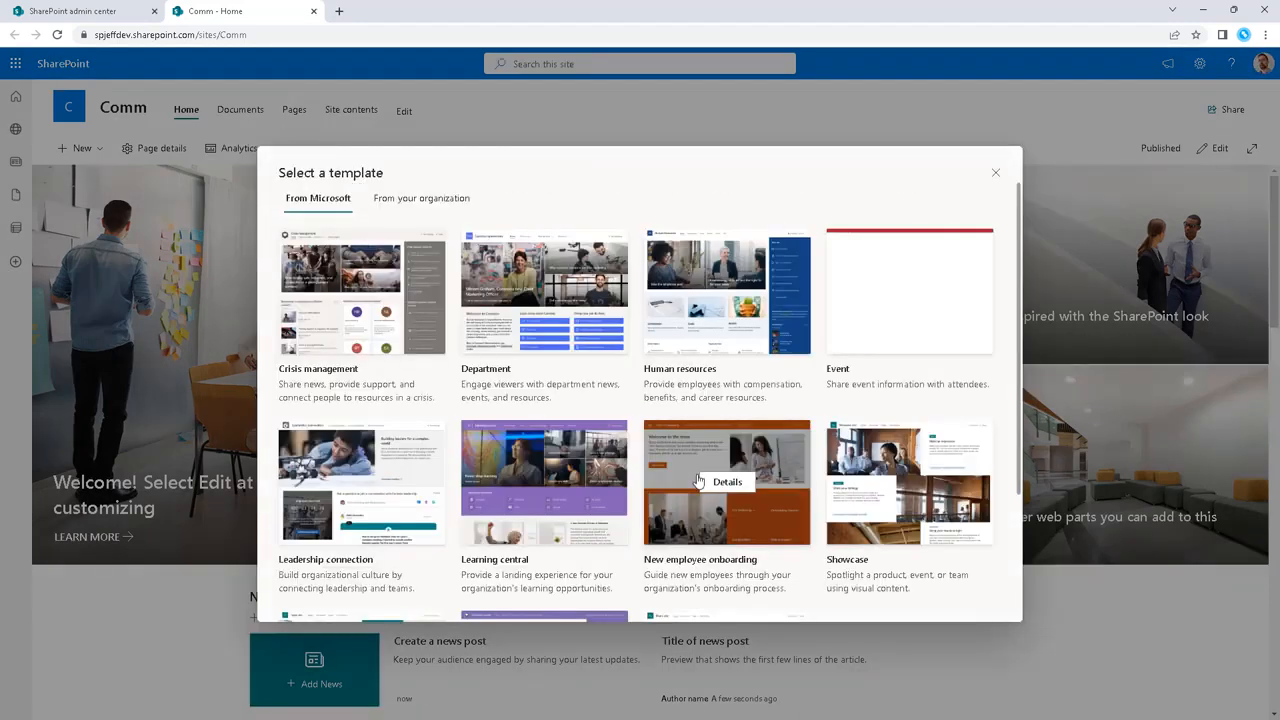
mouse_move(909, 512)
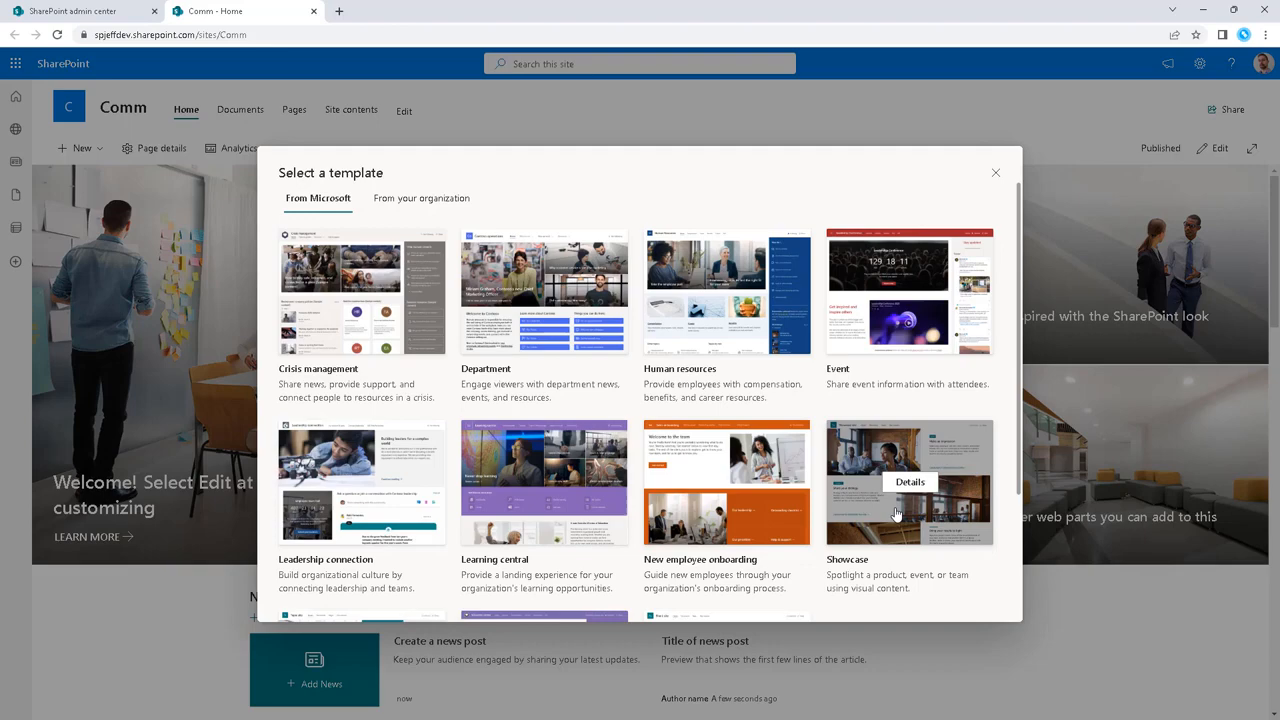
scroll("down", 3)
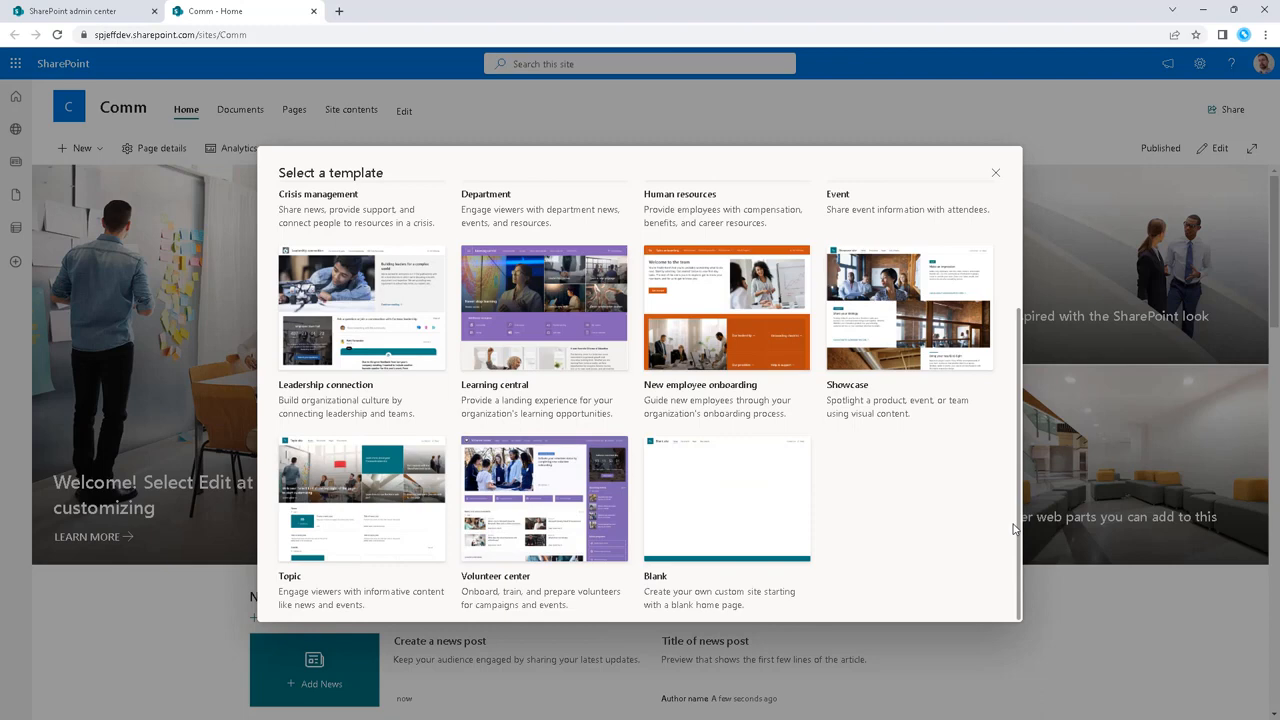
mouse_move(1006, 551)
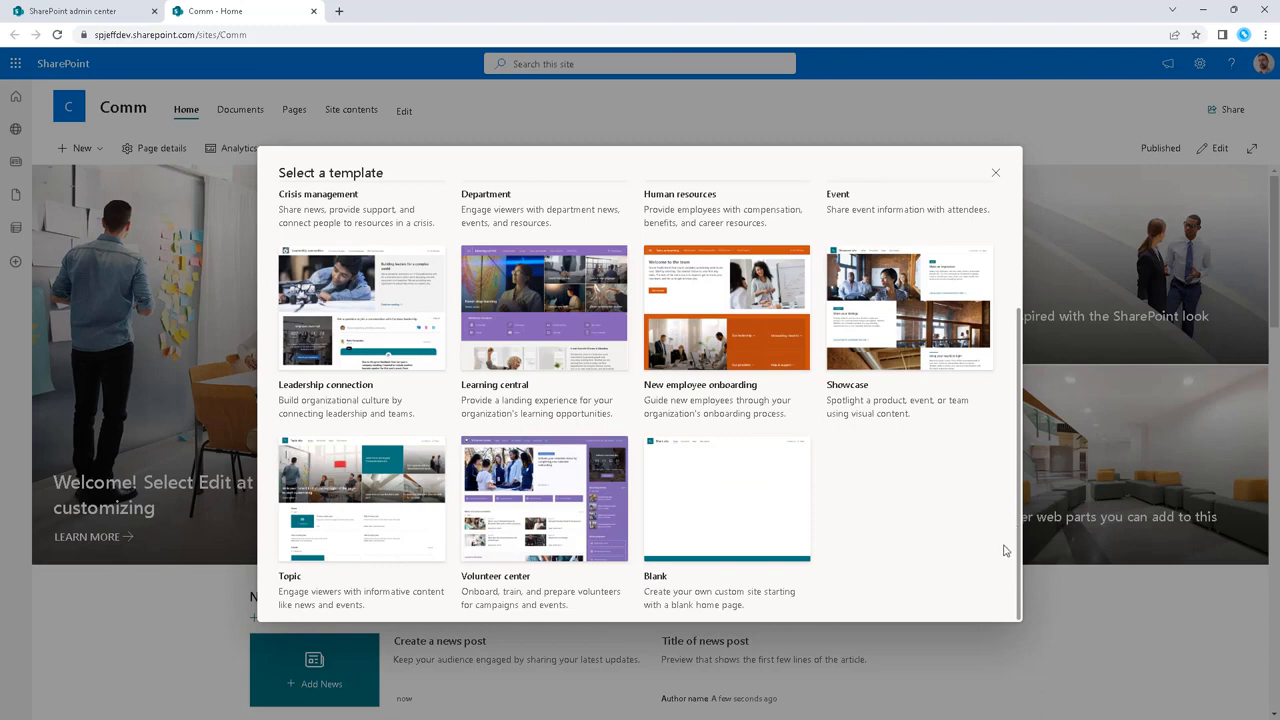
mouse_move(390, 600)
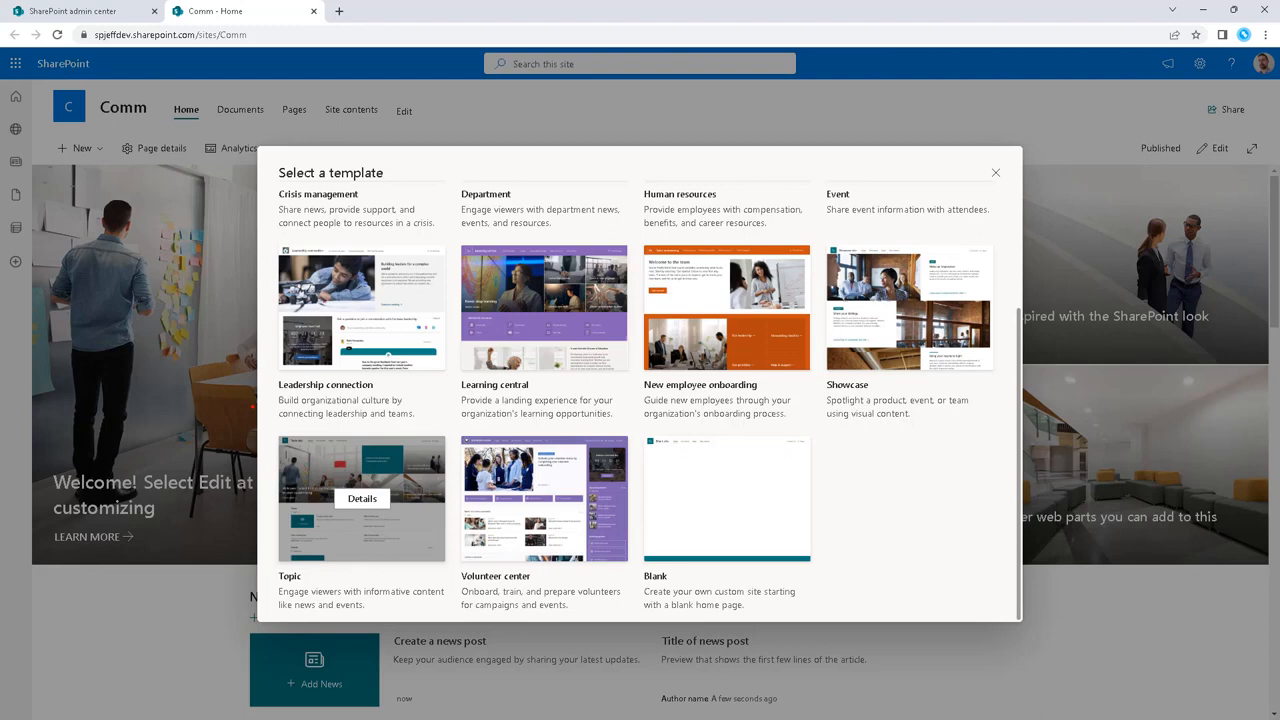
left_click(361, 498)
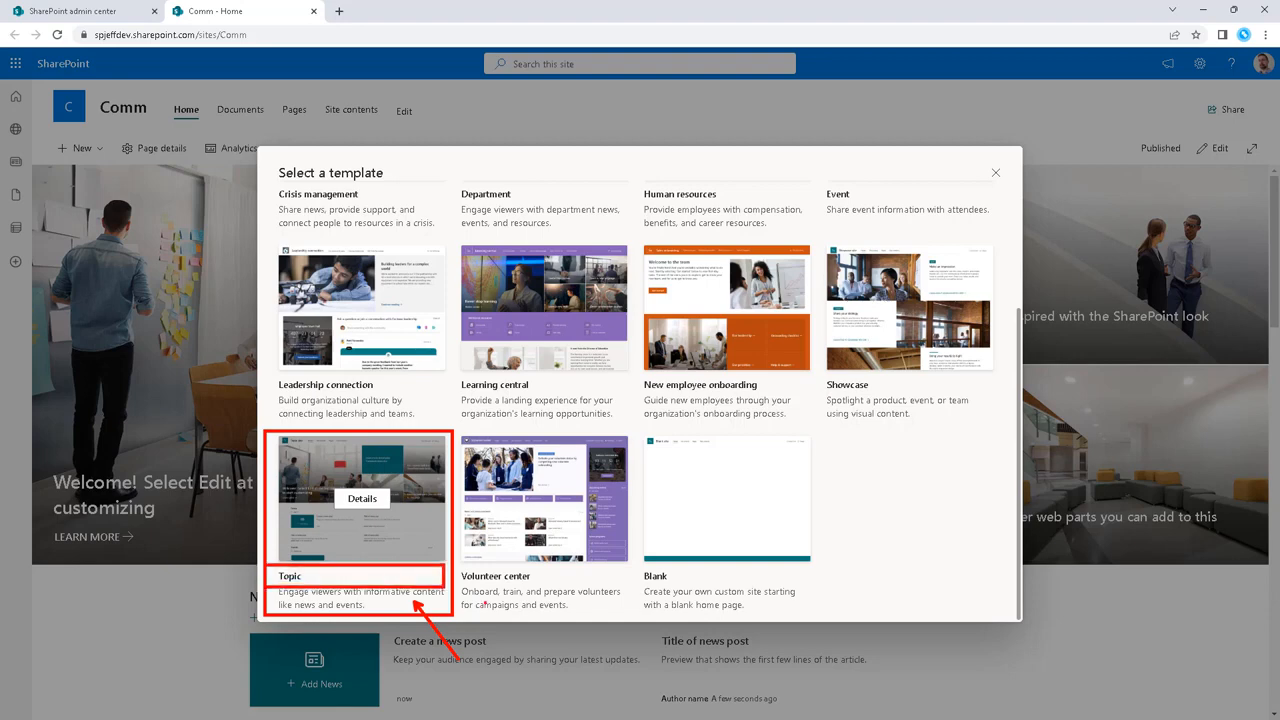
type("top")
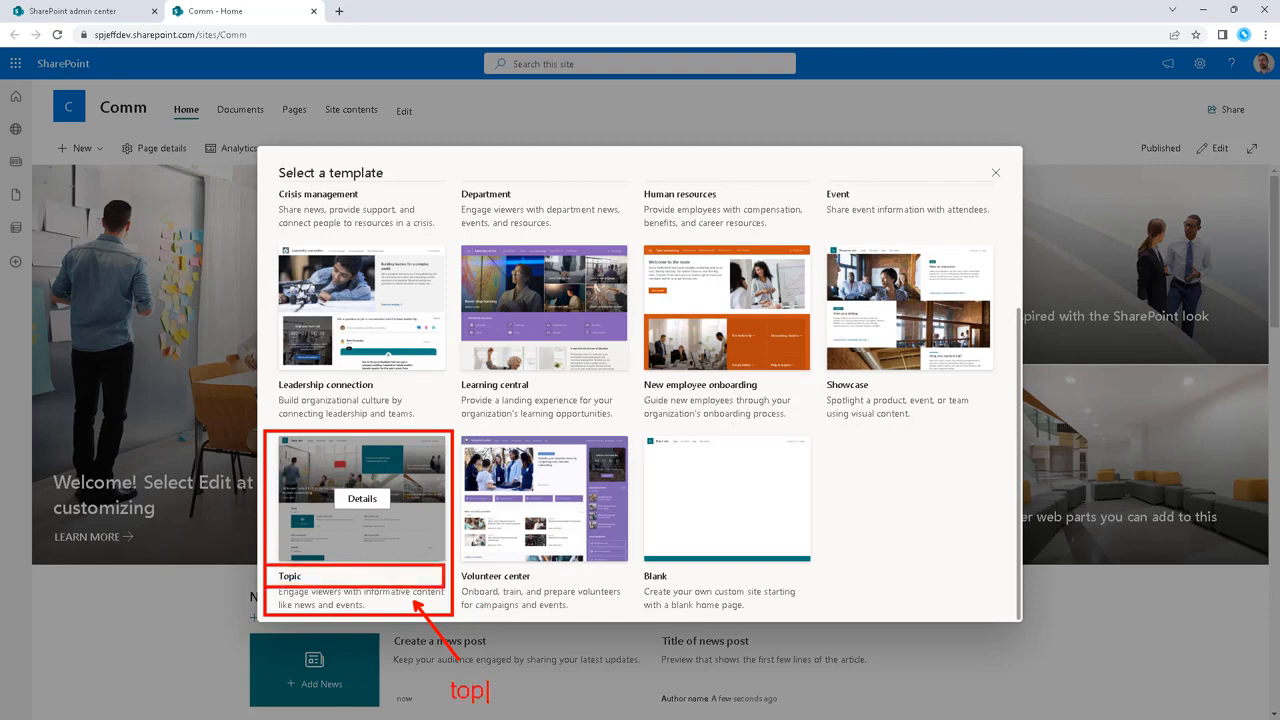
type("ic")
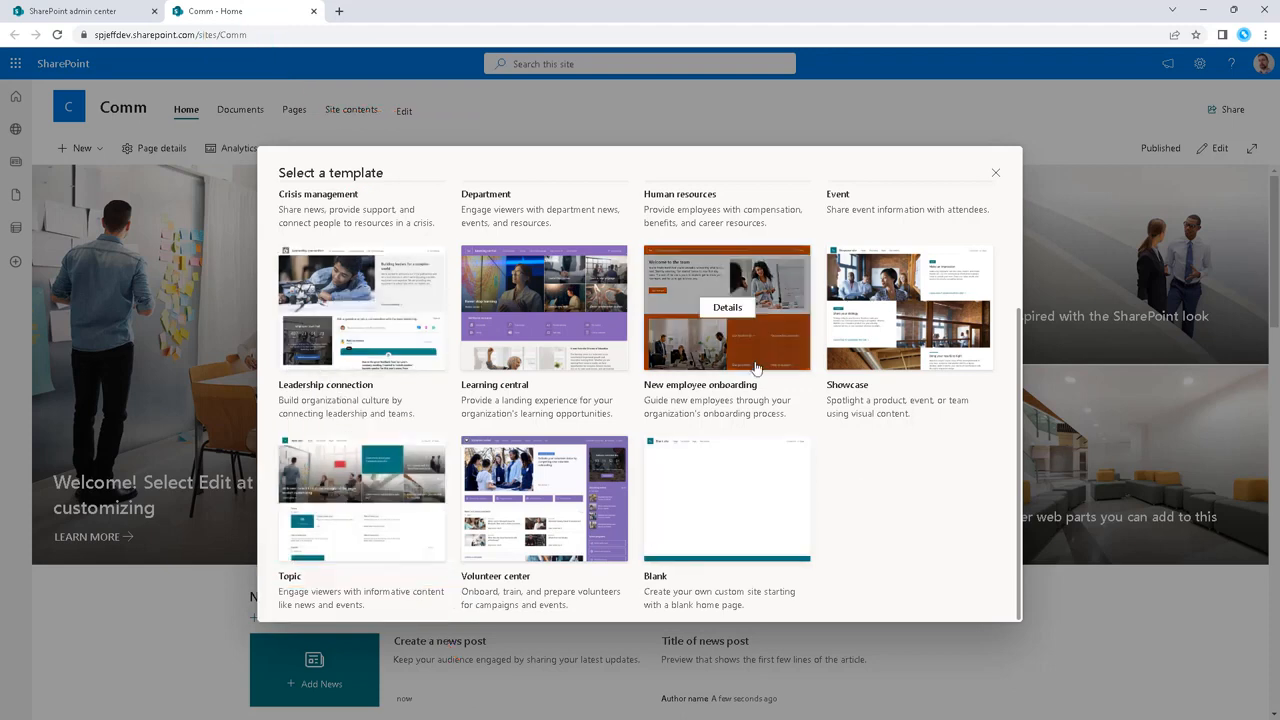
mouse_move(544, 340)
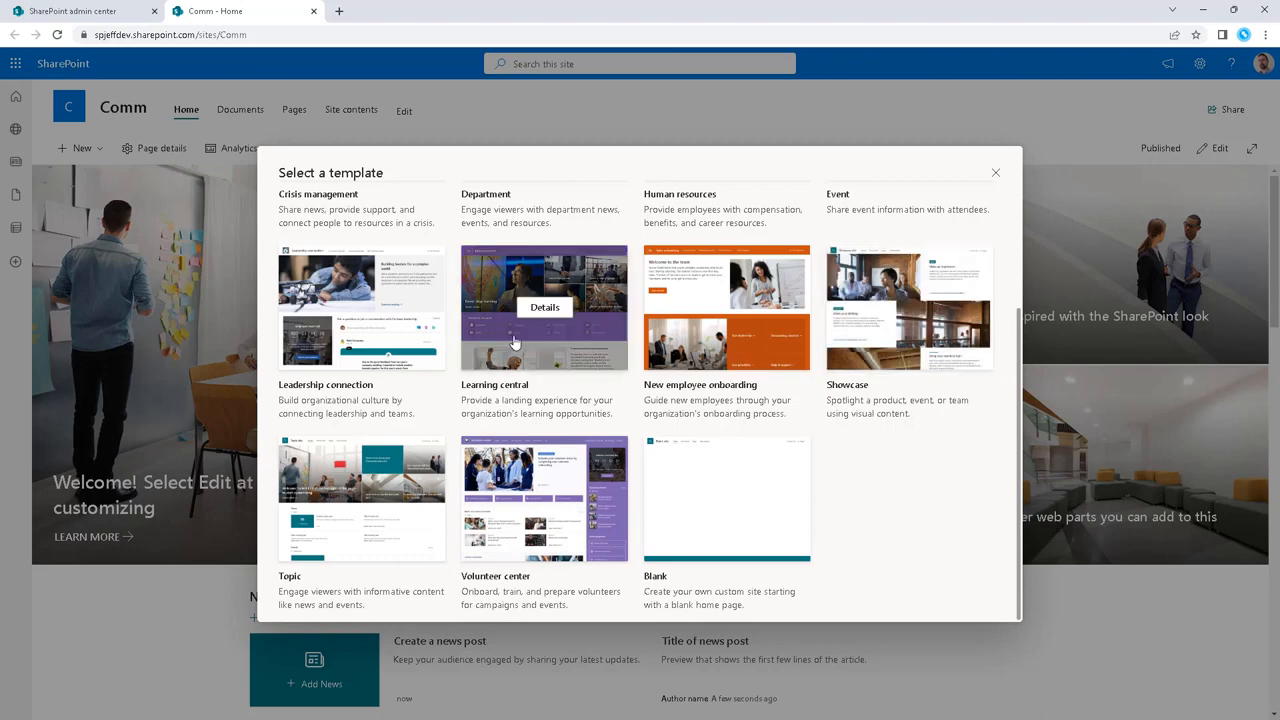
scroll("up", 3)
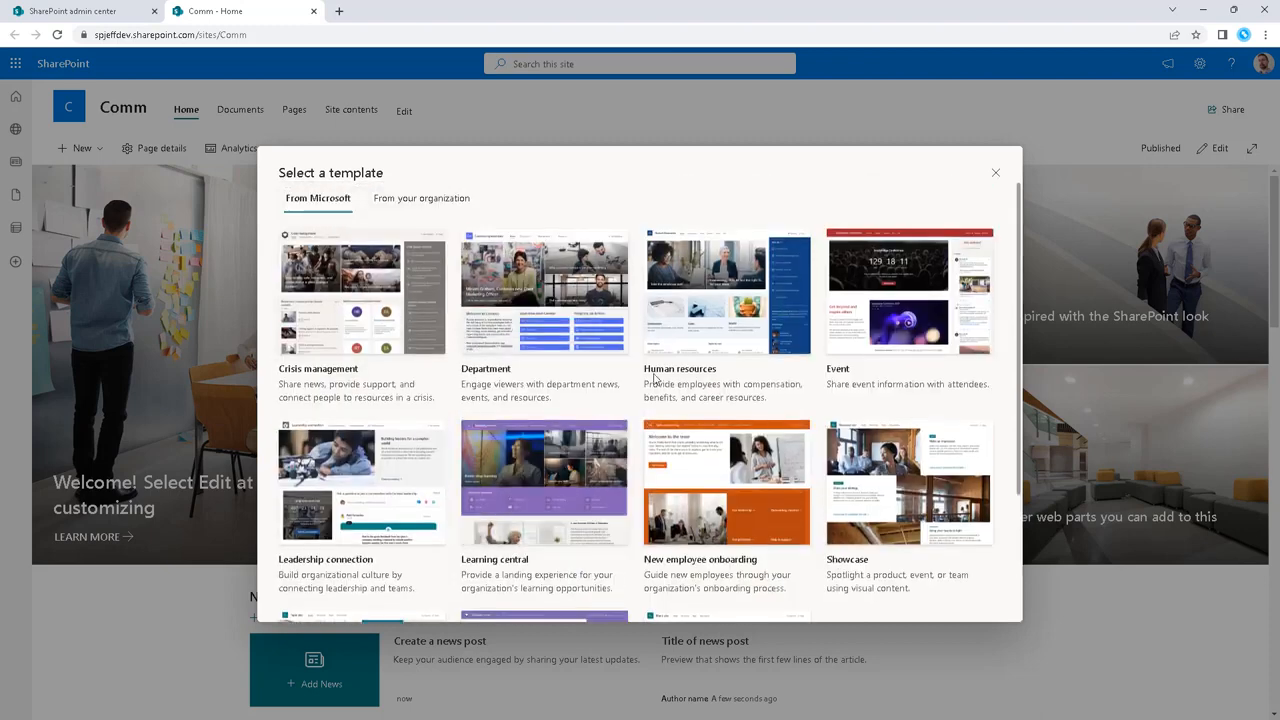
mouse_move(908, 290)
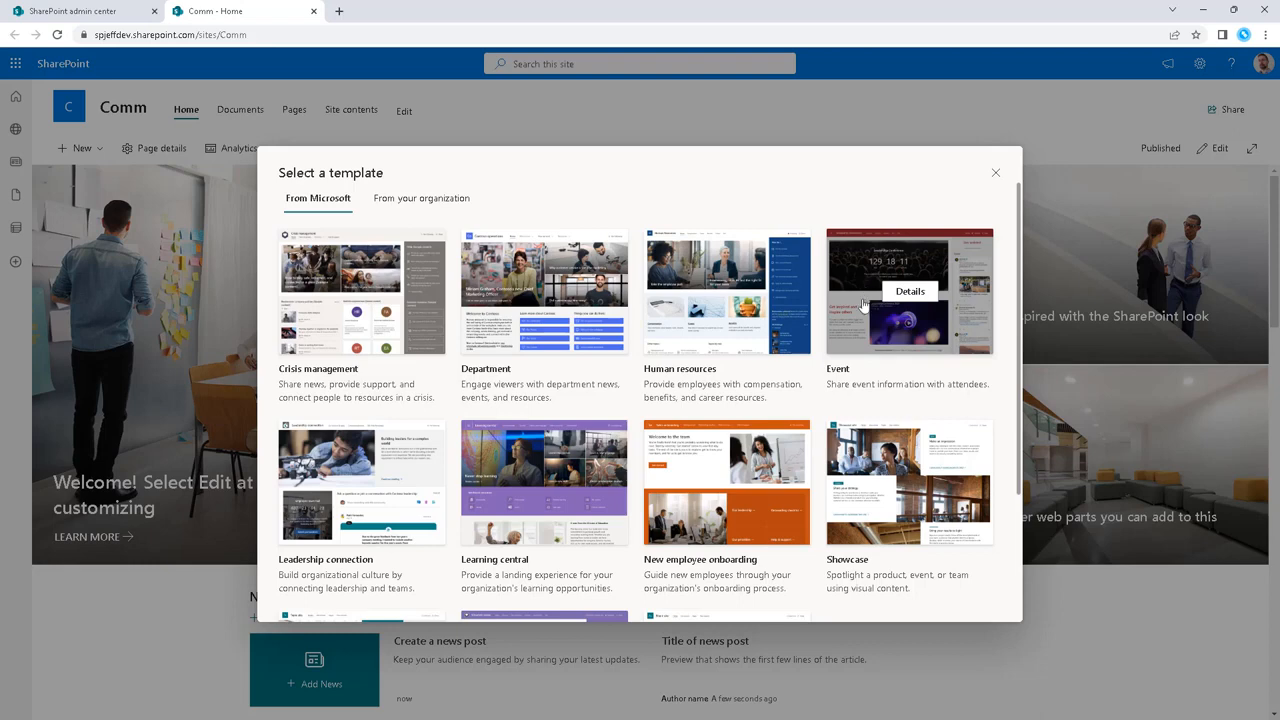
mouse_move(727, 291)
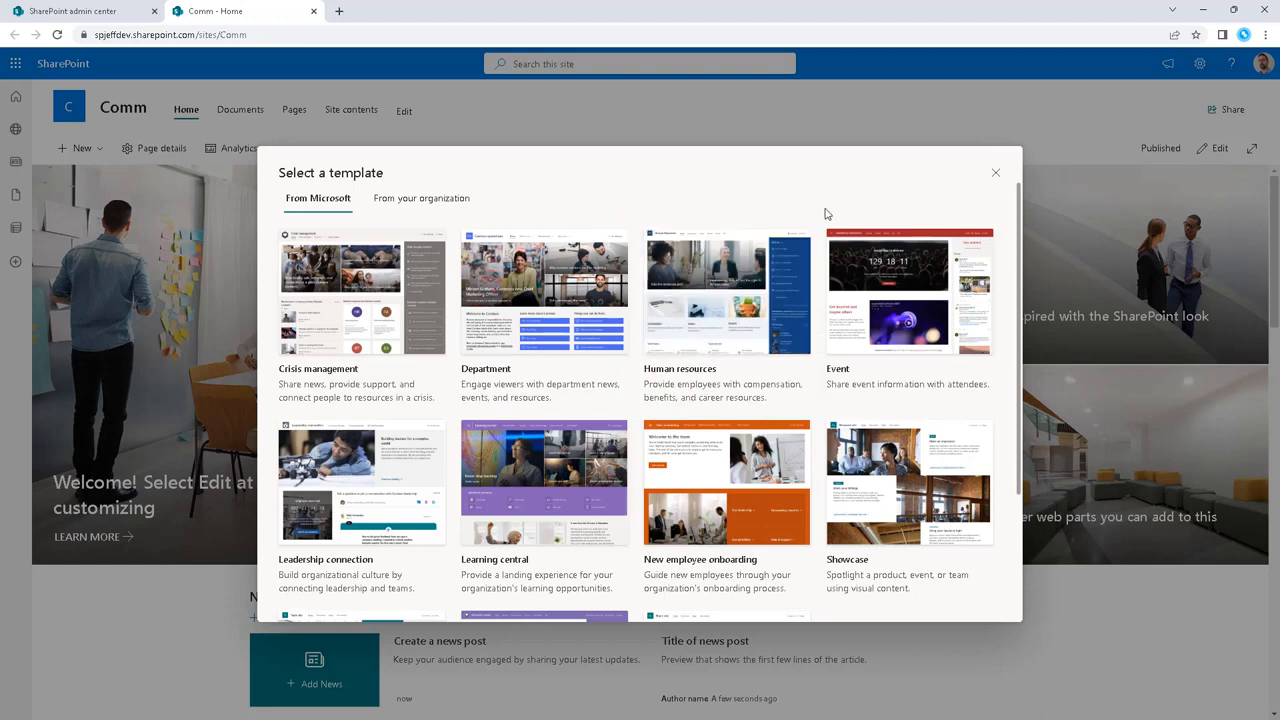
scroll("down", 3)
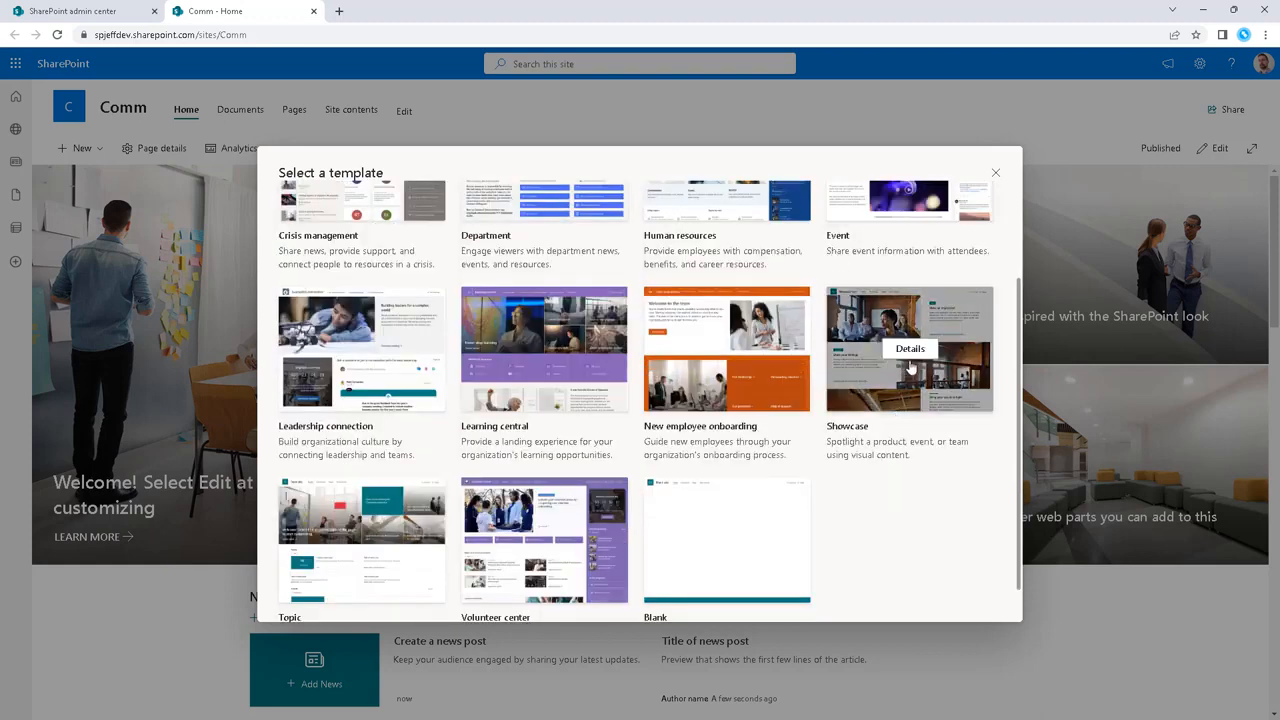
Open the Showcase template's Details preview.
left_click(908, 348)
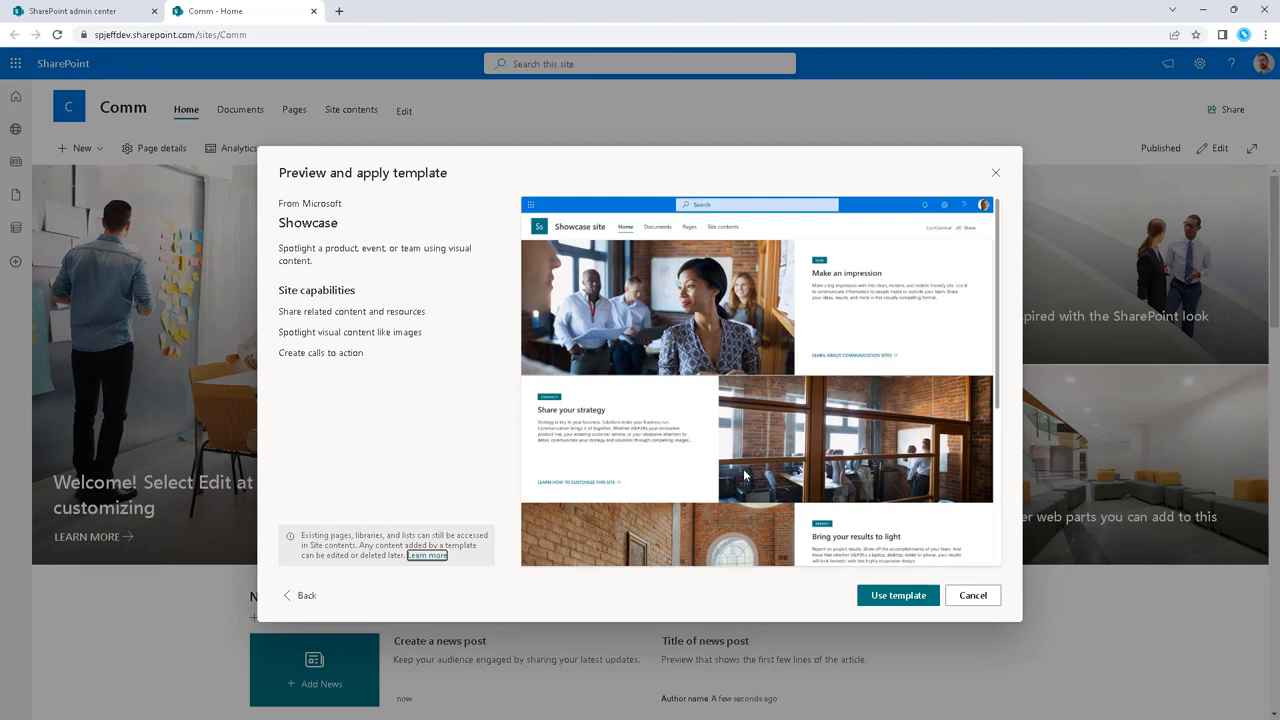
mouse_move(868, 570)
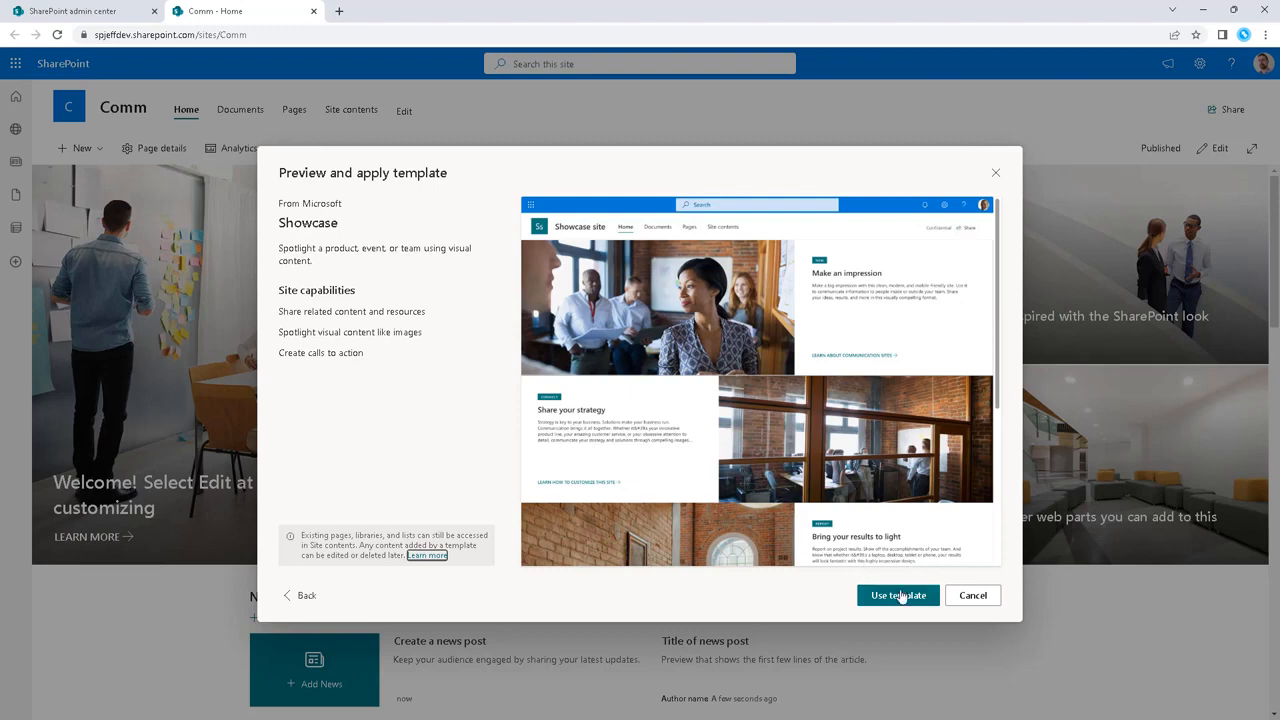
left_click(897, 595)
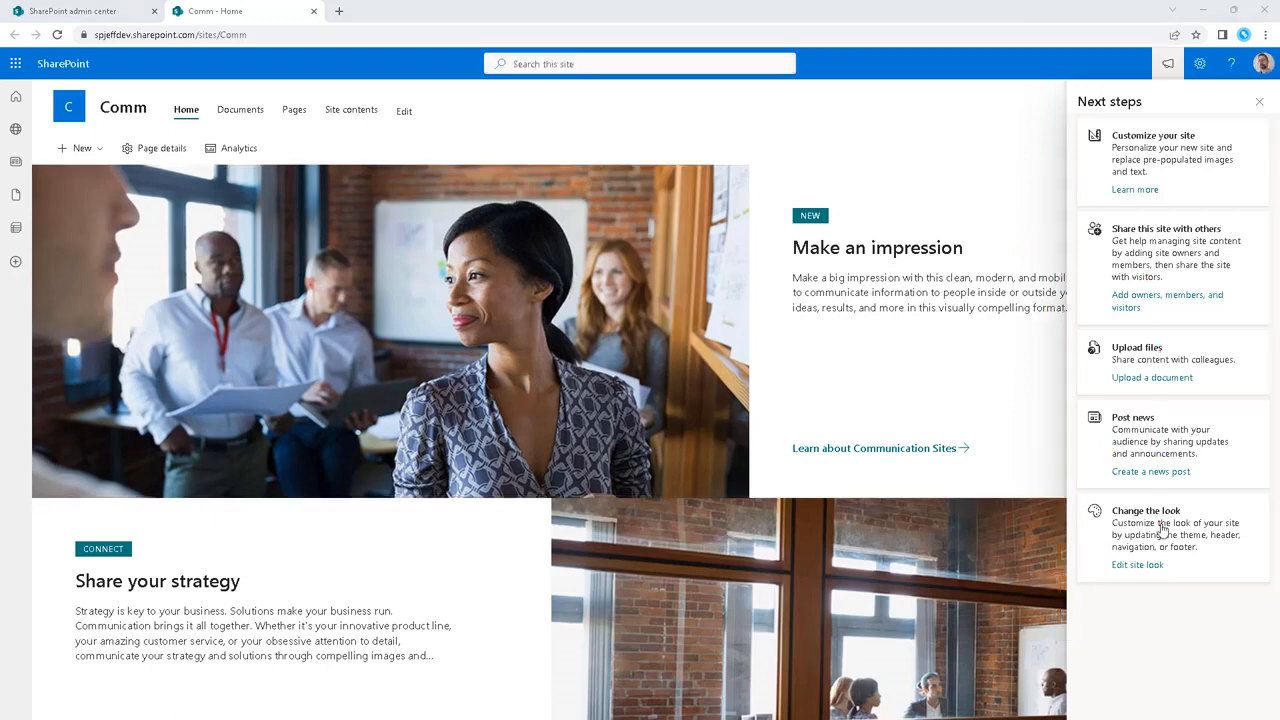
left_click(1168, 63)
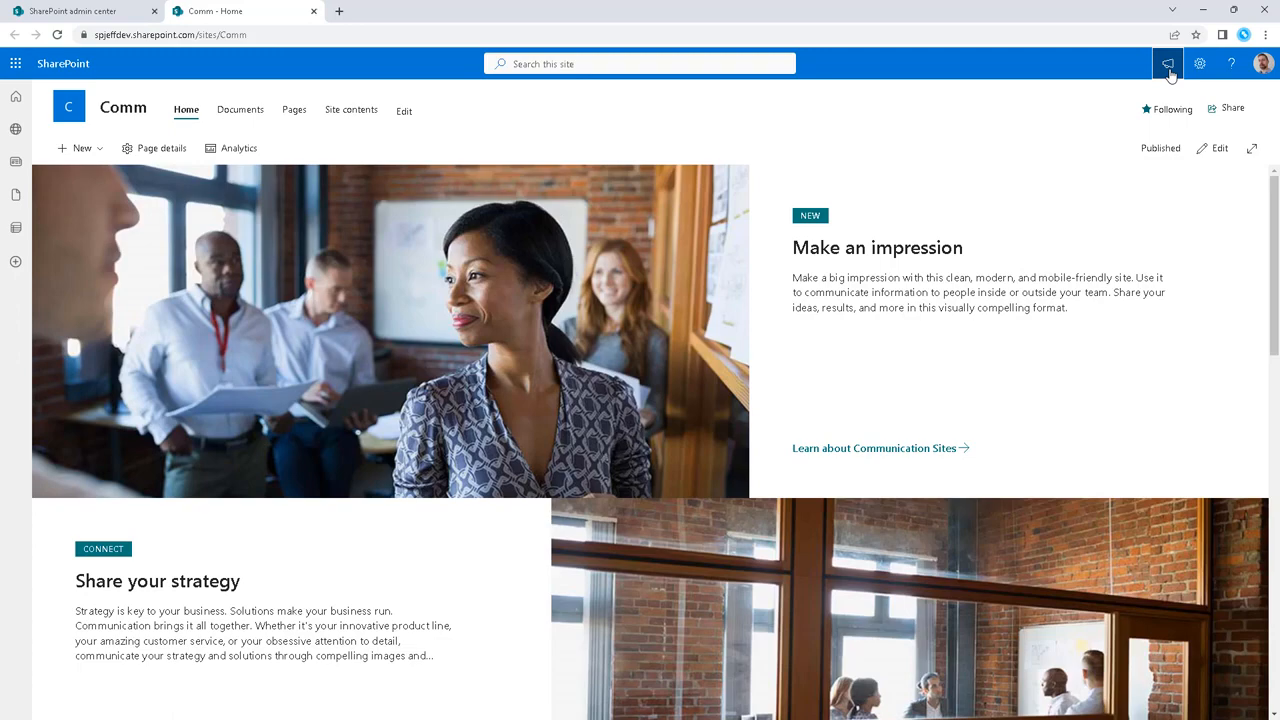
mouse_move(1199, 63)
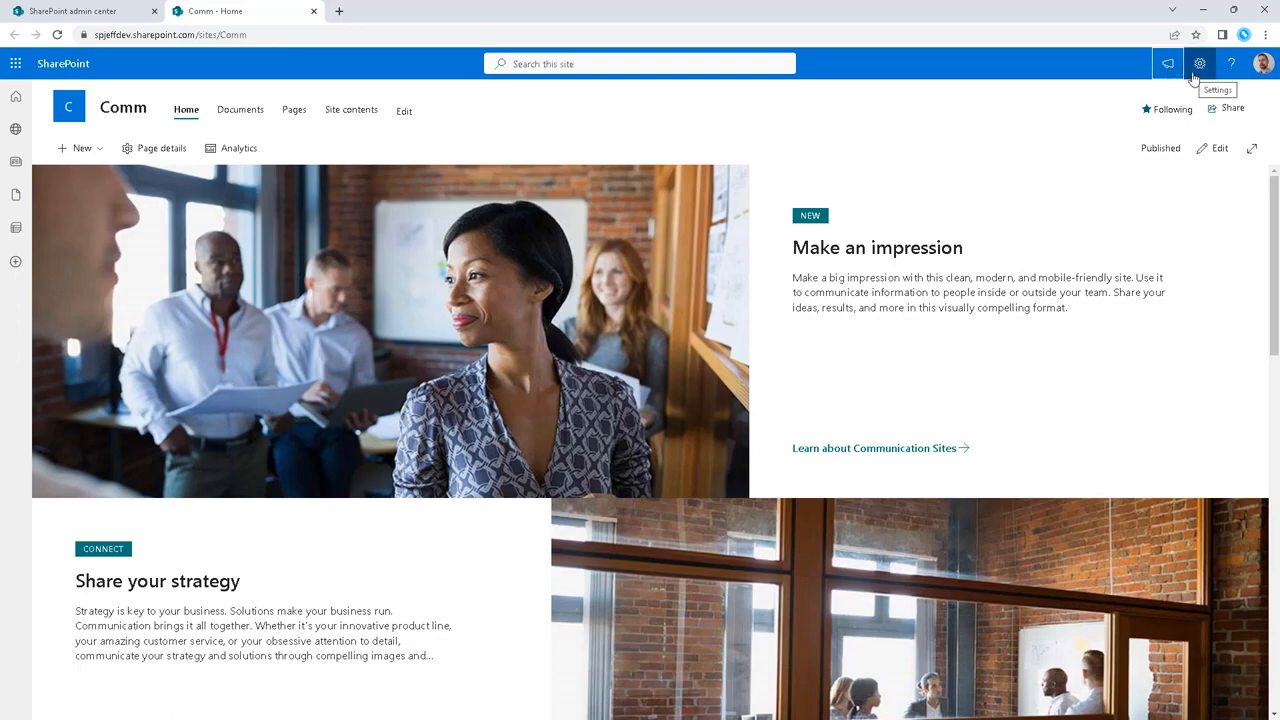
mouse_move(1141, 234)
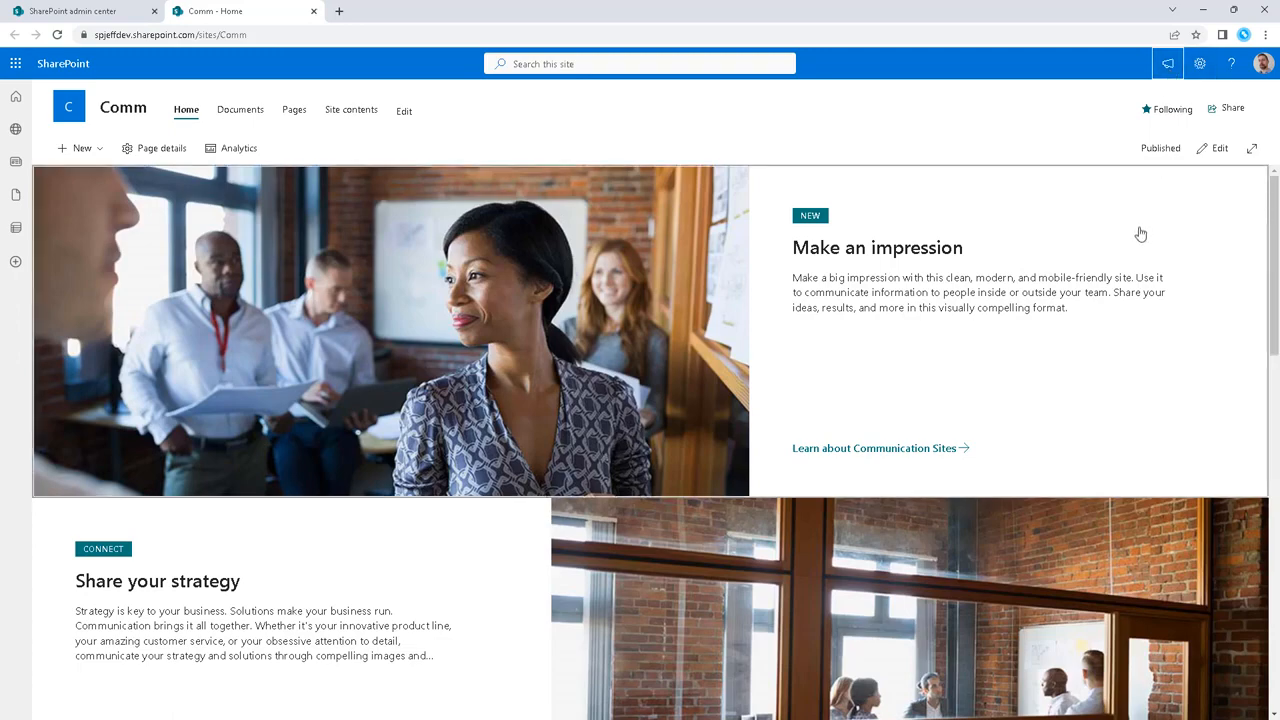
scroll("down", 3)
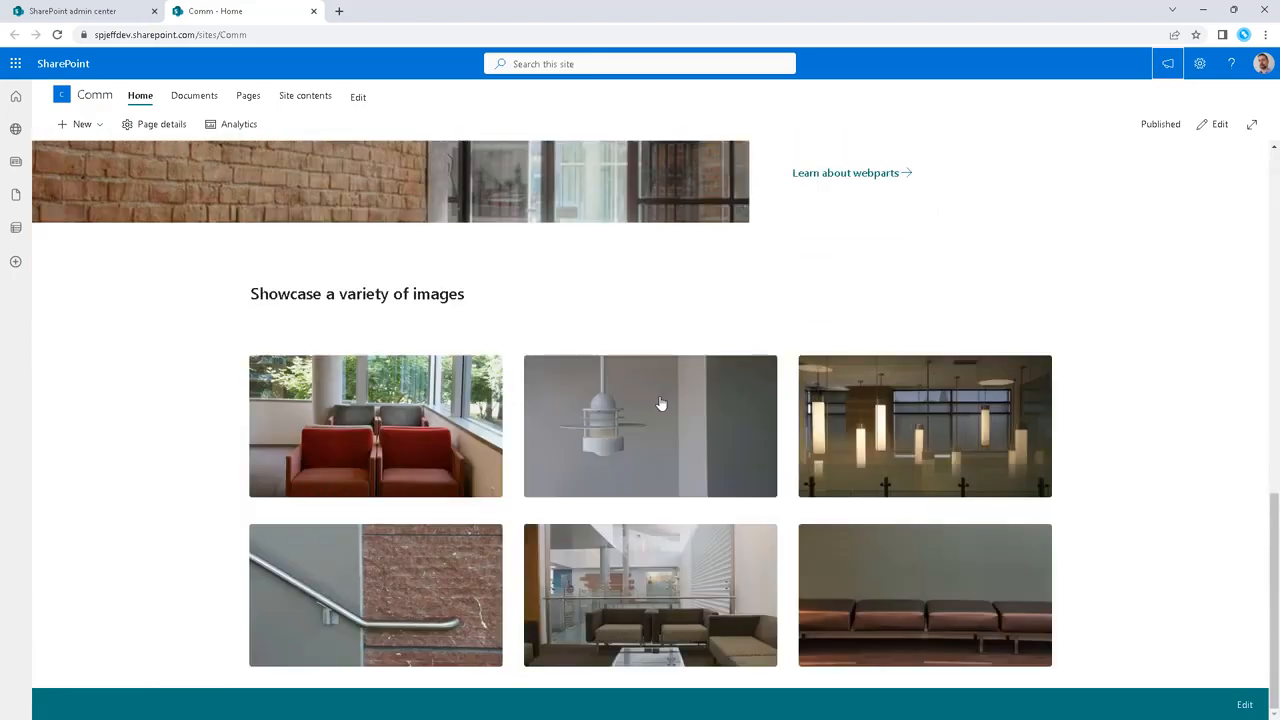
scroll("up", 3)
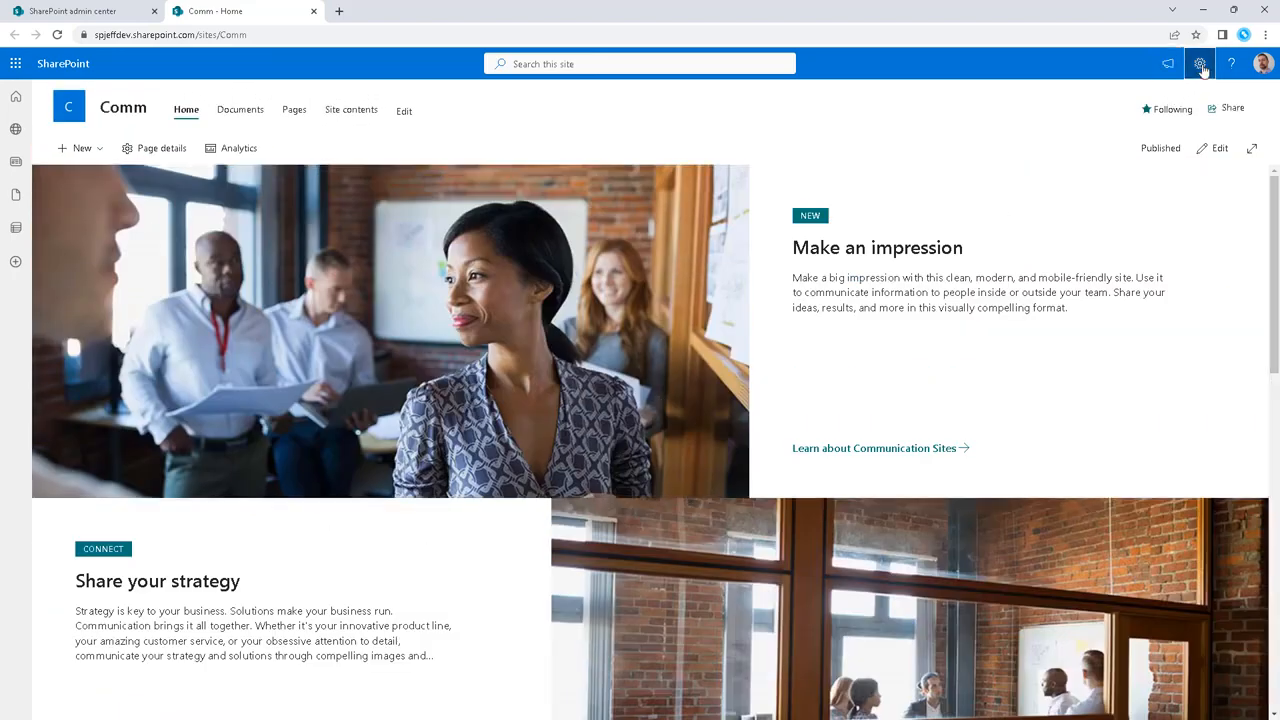
Open the Comm site's Settings pane from the gear icon.
left_click(1199, 63)
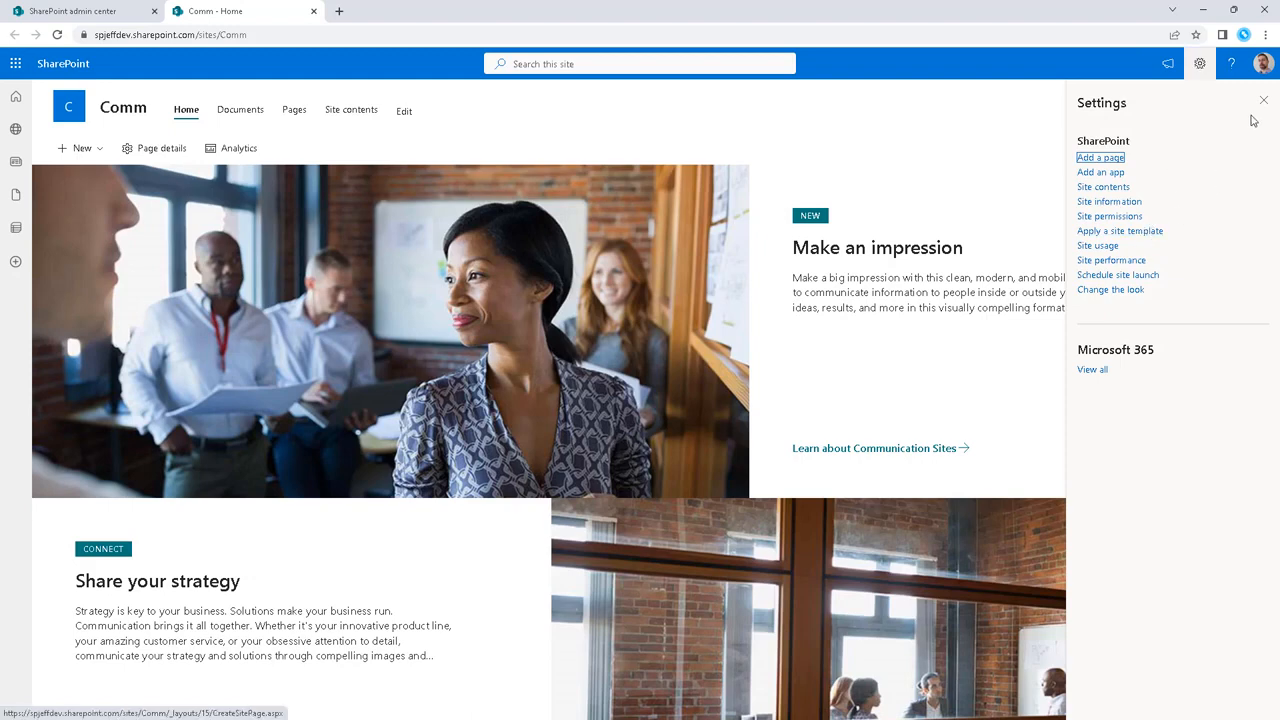
mouse_move(1109, 201)
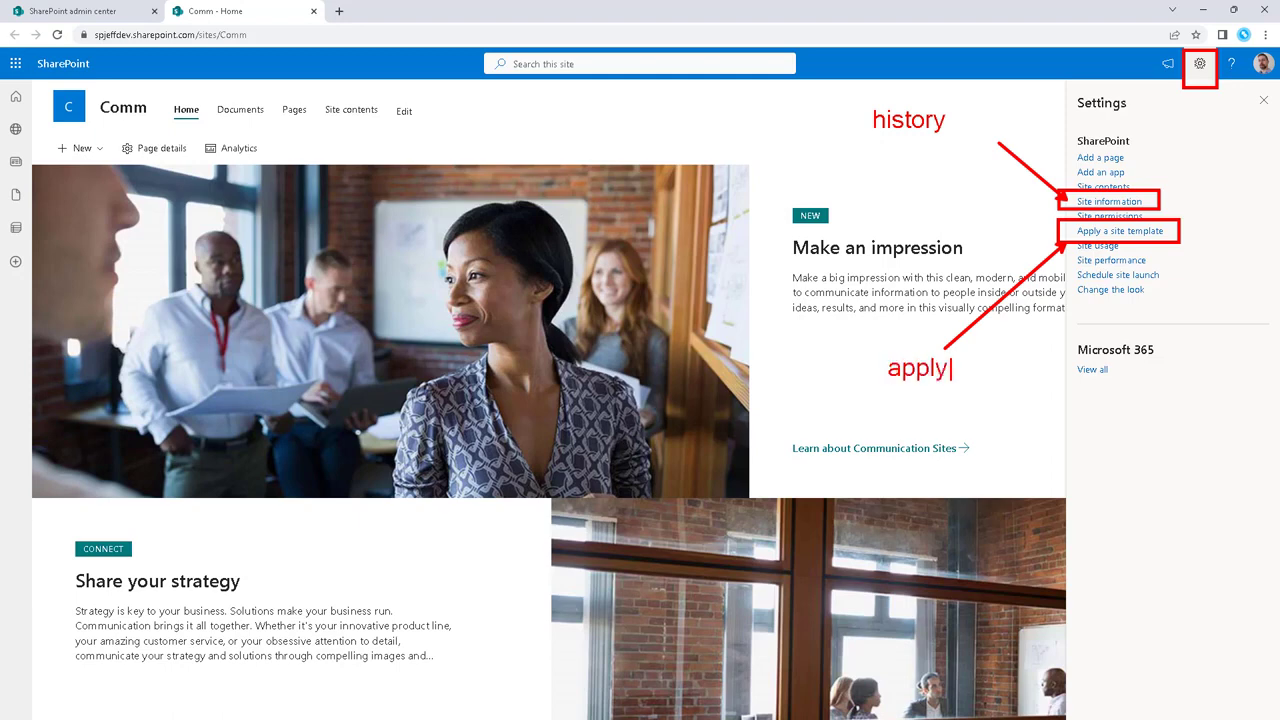
Check Site information's template history listing Showcase, then return to Site information.
left_click(1109, 201)
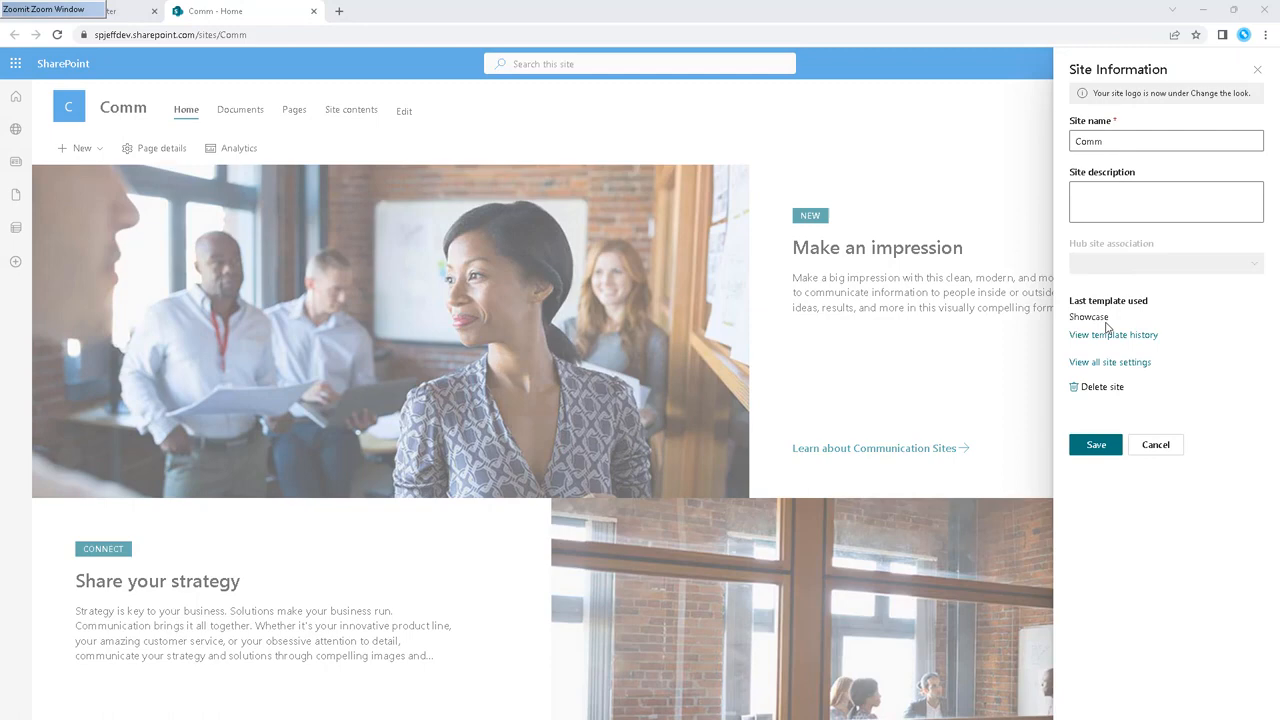
mouse_move(1244, 311)
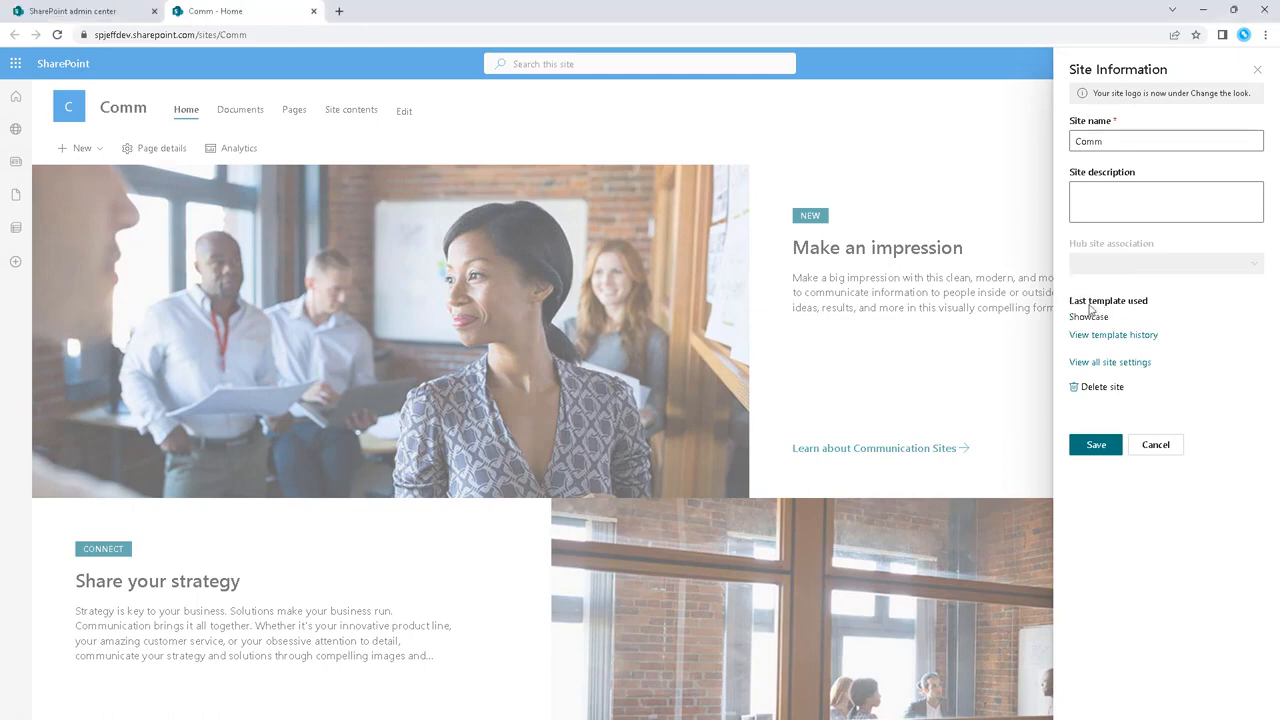
double_click(1089, 316)
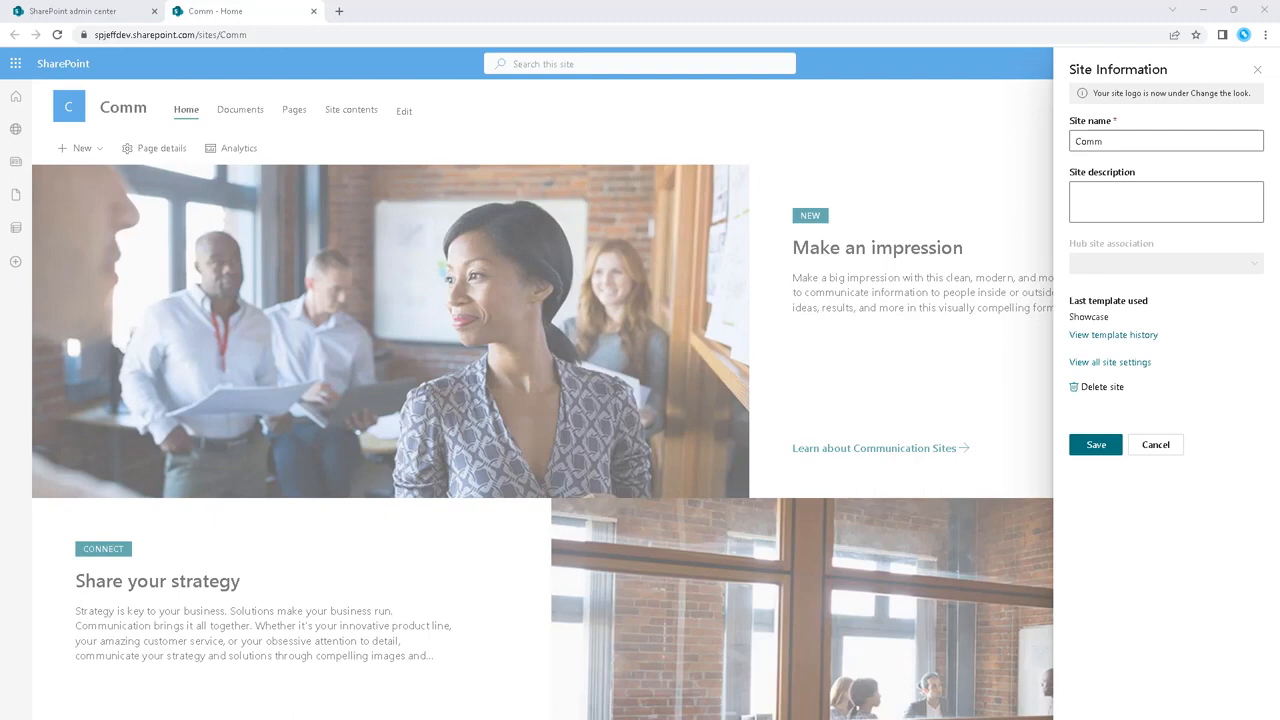
mouse_move(1247, 334)
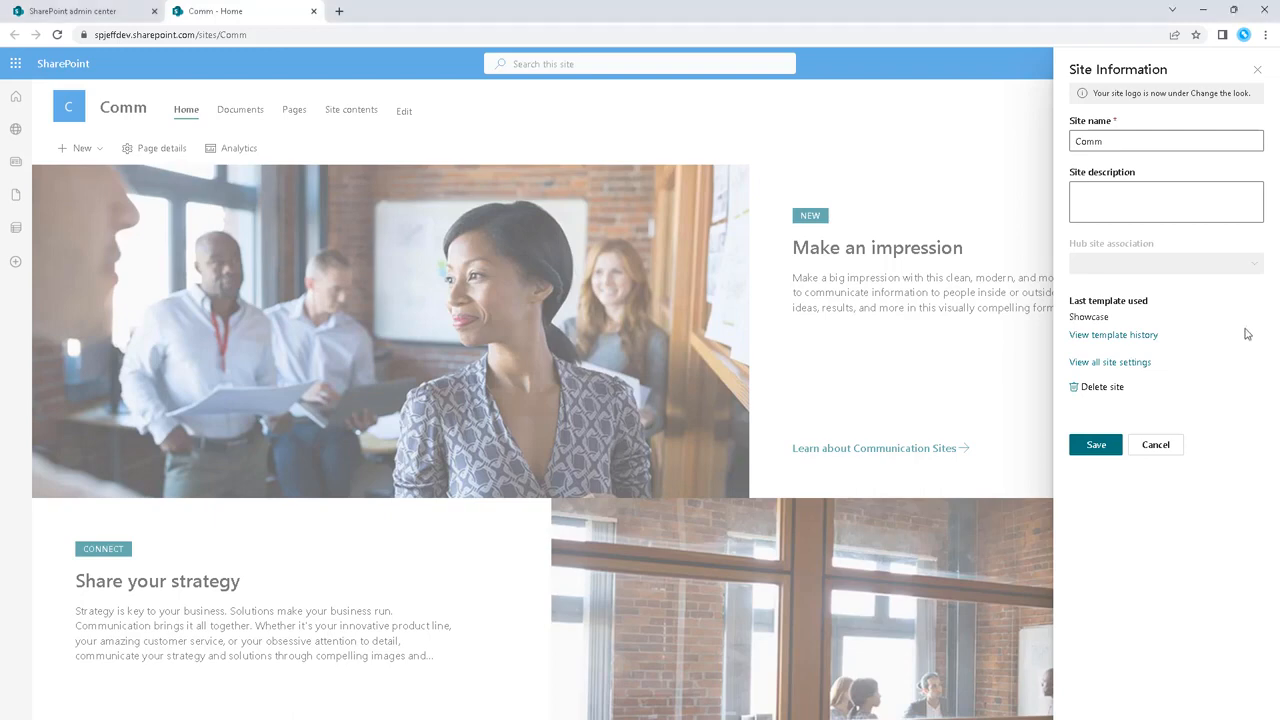
mouse_move(1247, 334)
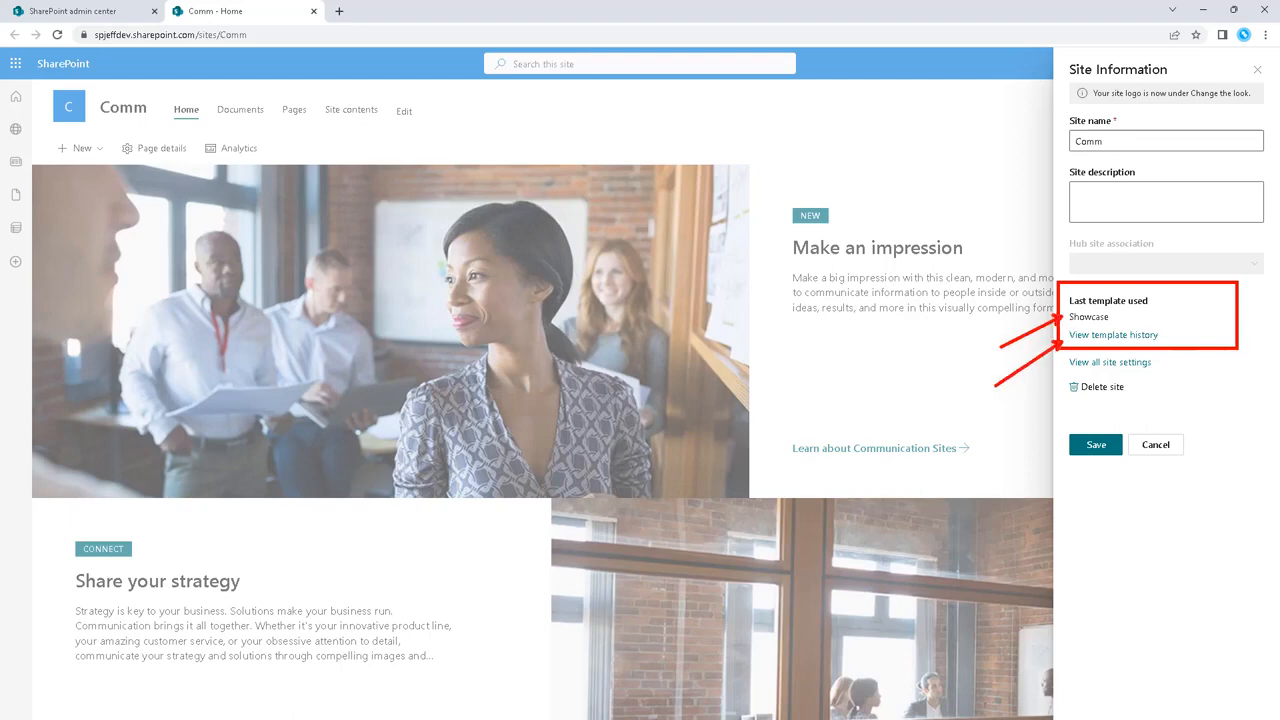
left_click(1113, 334)
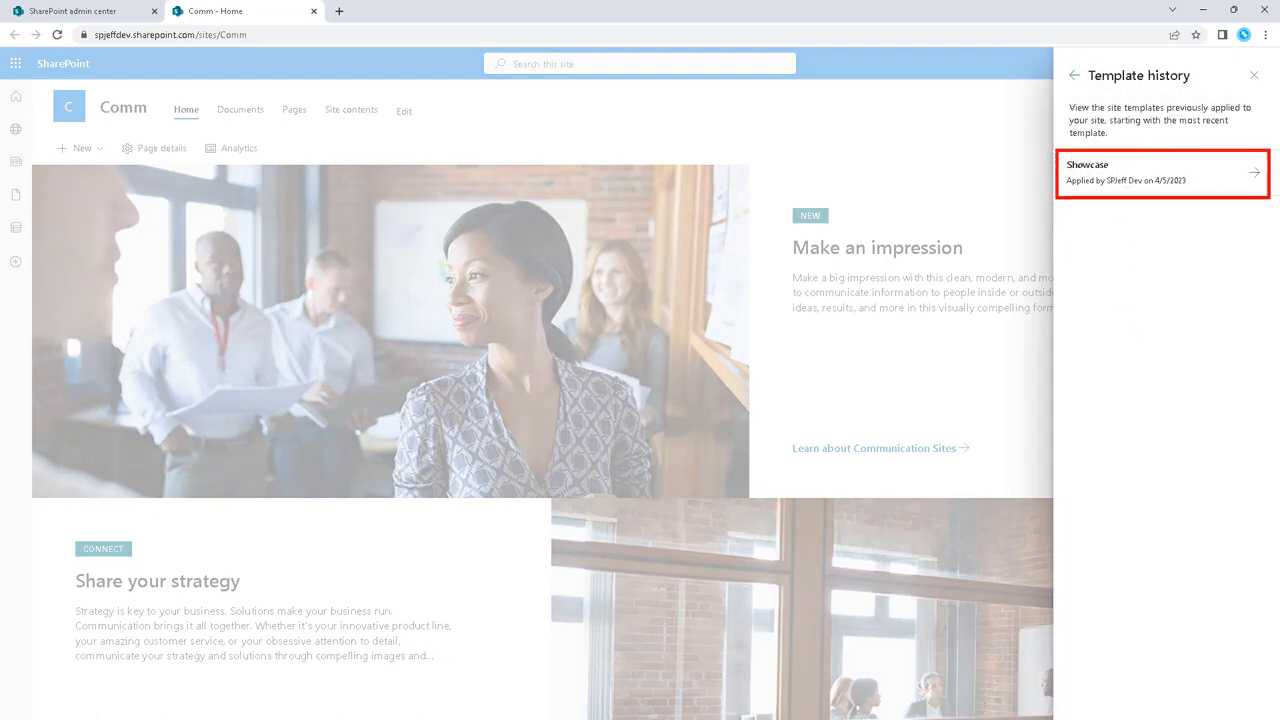
left_click(1160, 172)
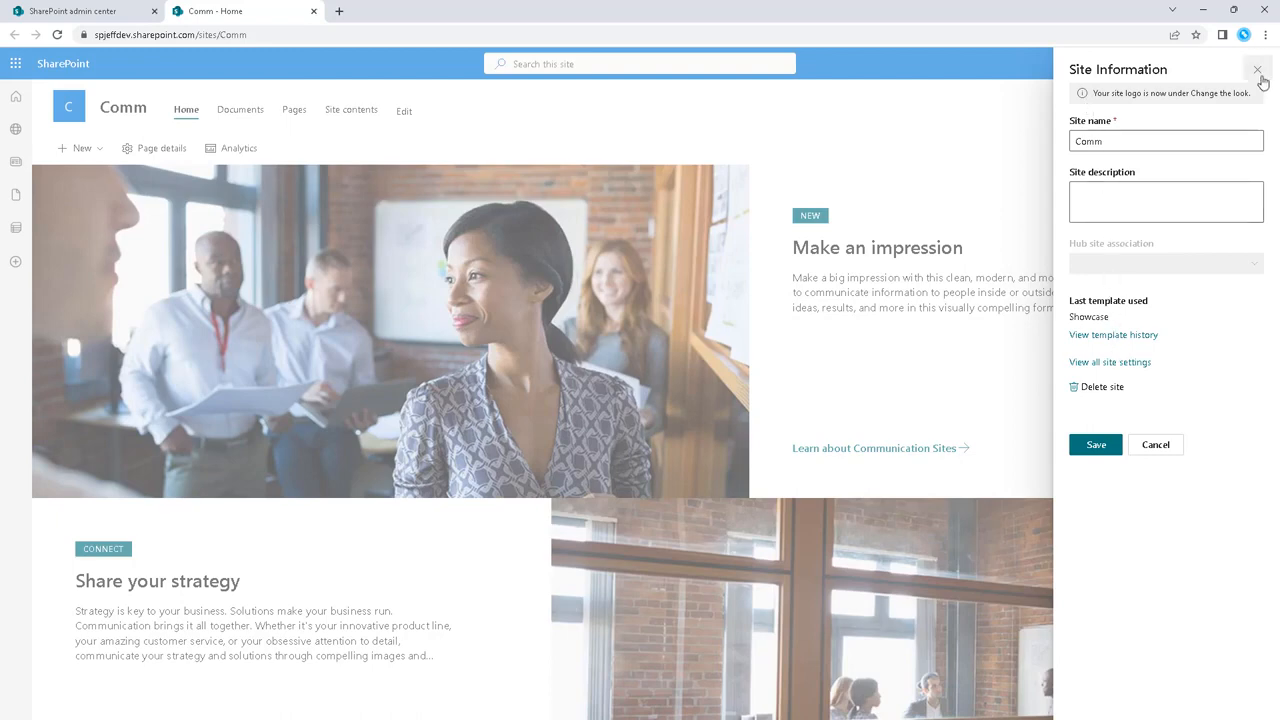
Apply the Learning central template to Comm, then open and close Settings.
left_click(1258, 70)
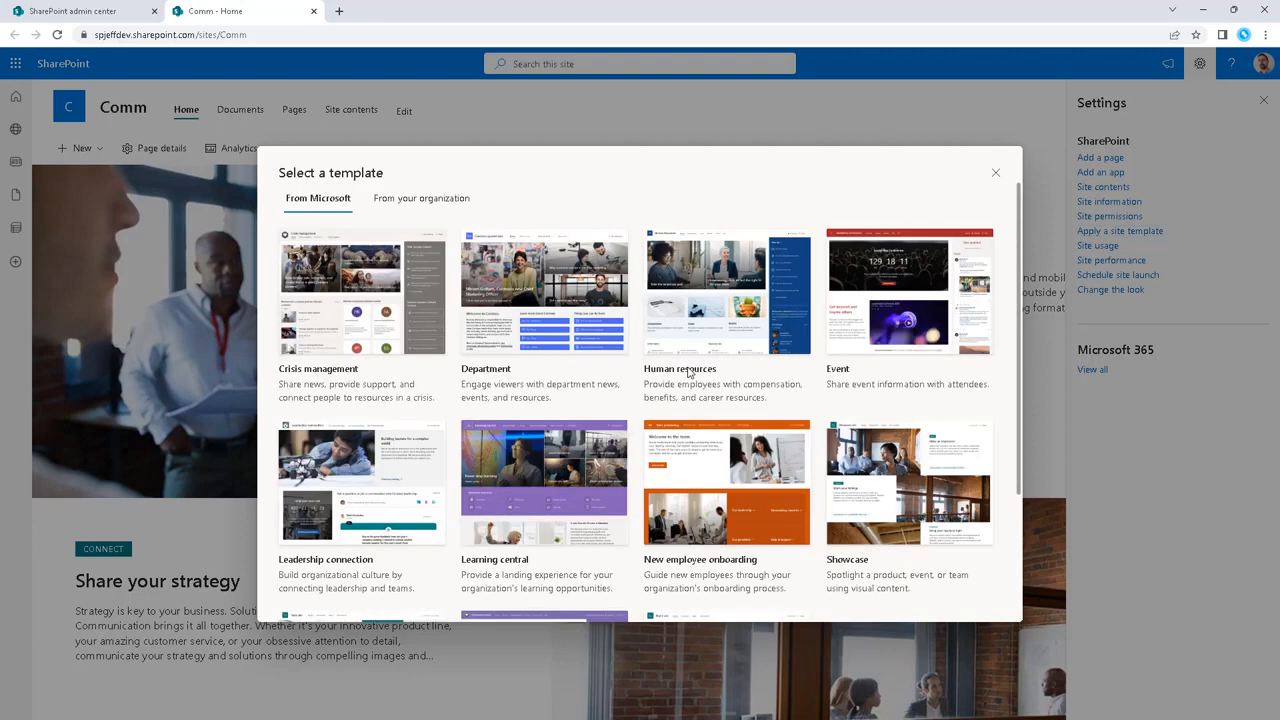
left_click(543, 485)
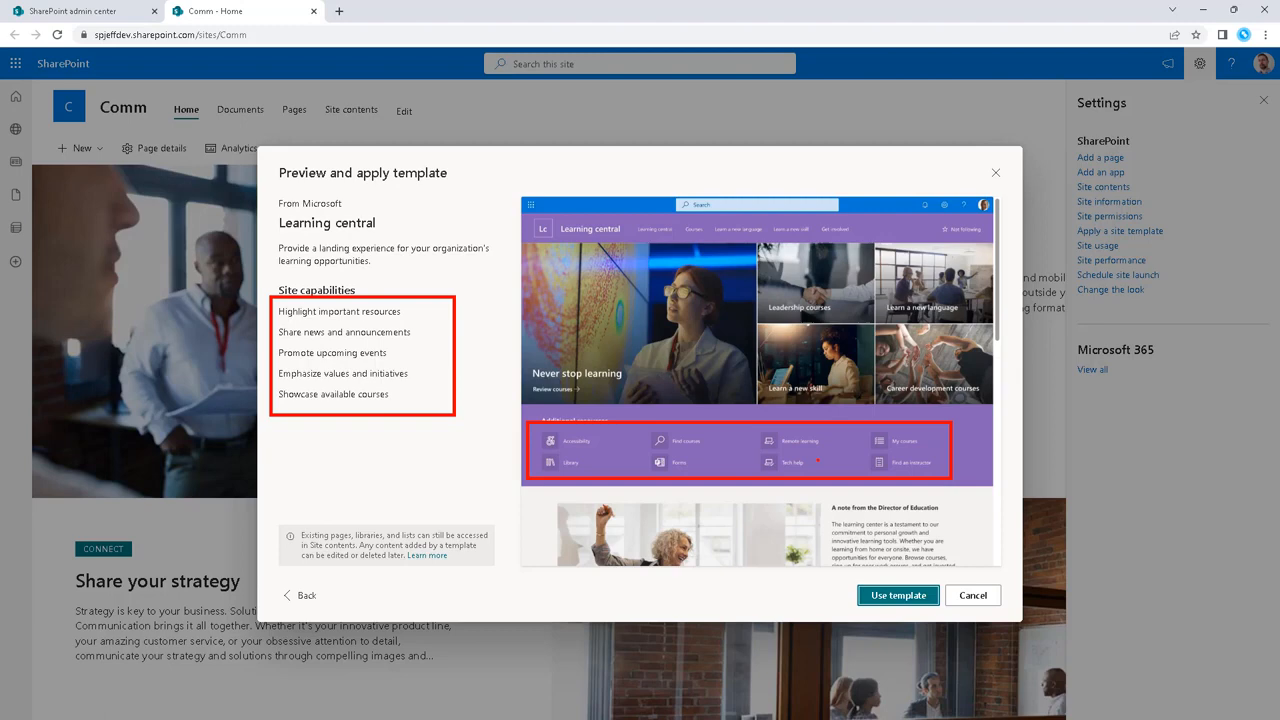
left_click(897, 595)
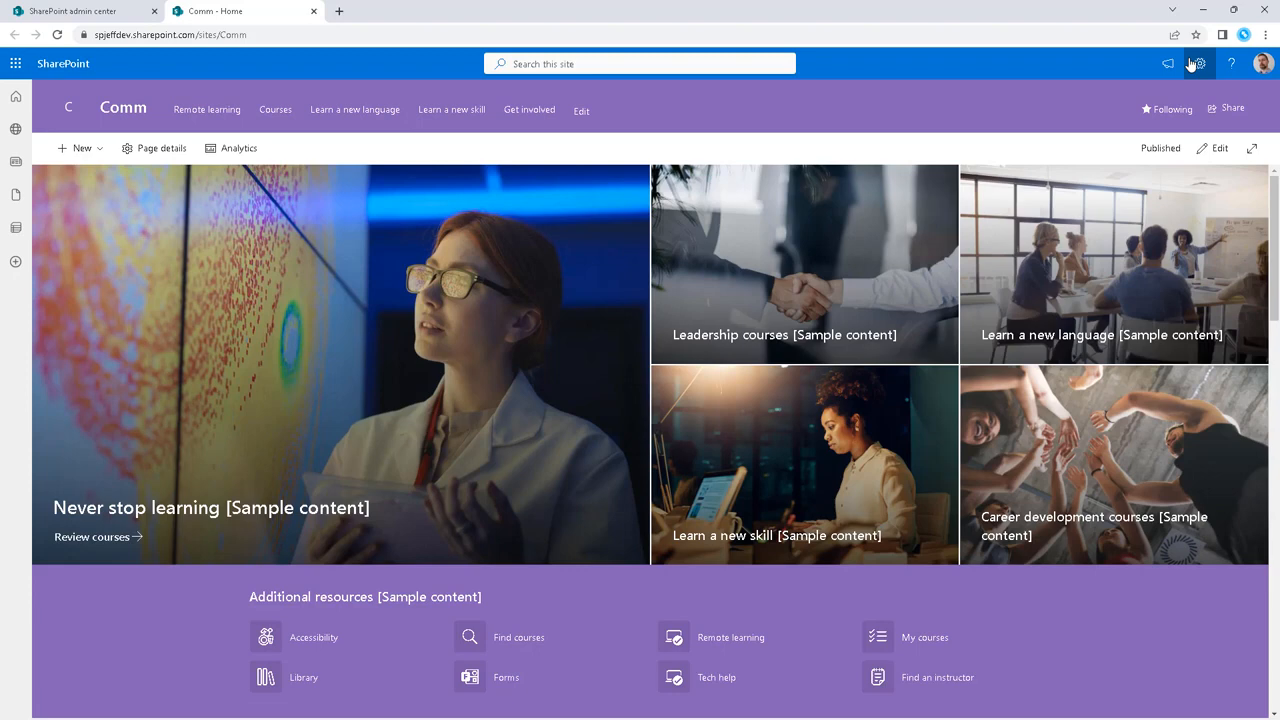
left_click(1199, 63)
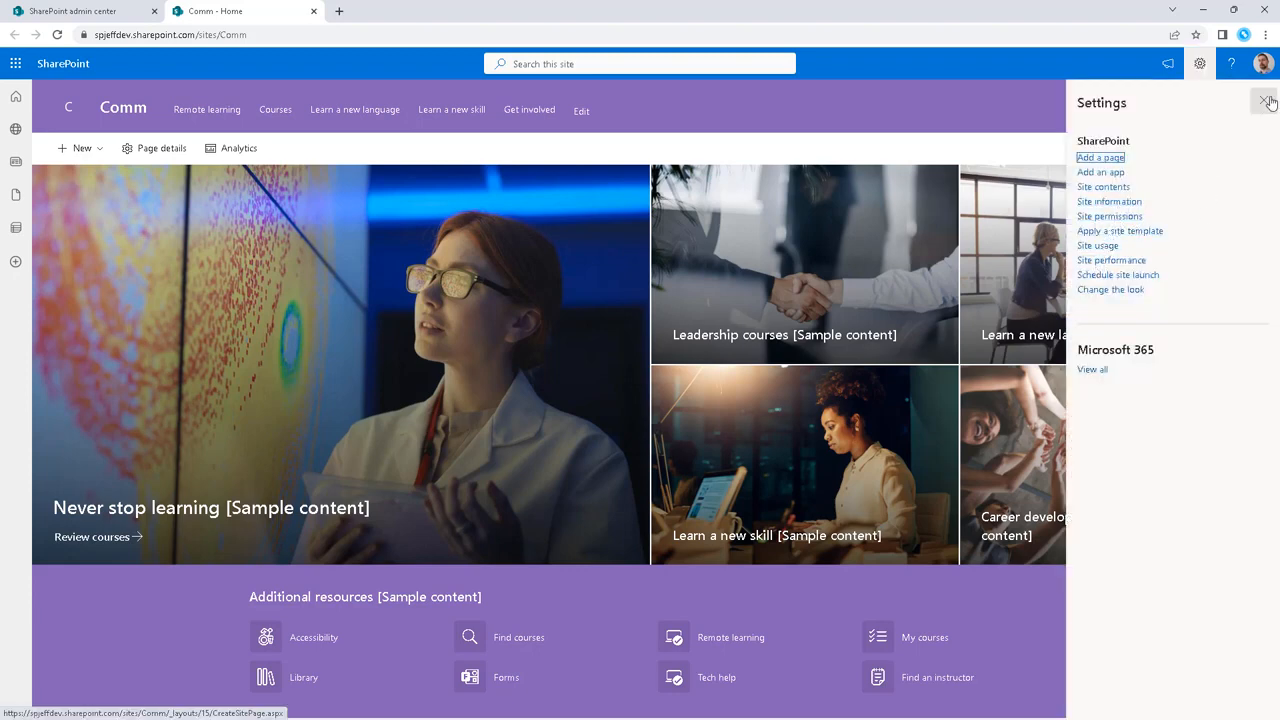
left_click(1269, 102)
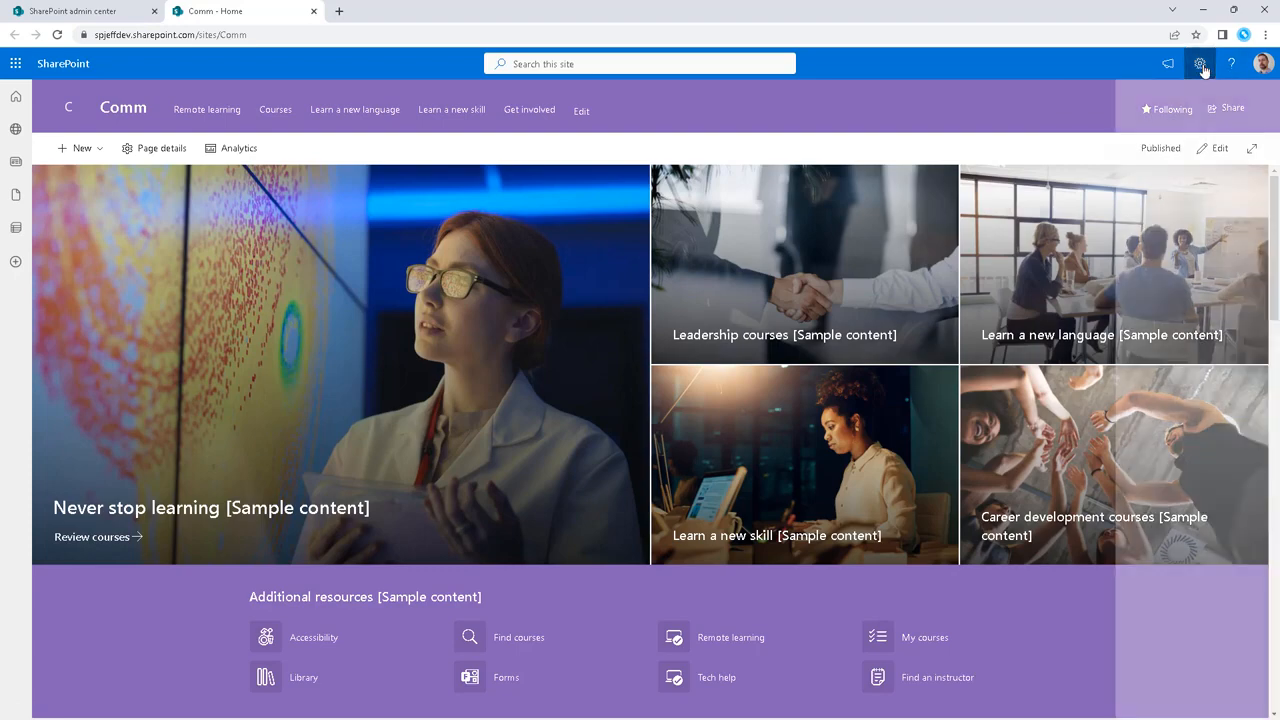
Review Learning central's theme, branding and navigation changes in the template history.
left_click(1199, 63)
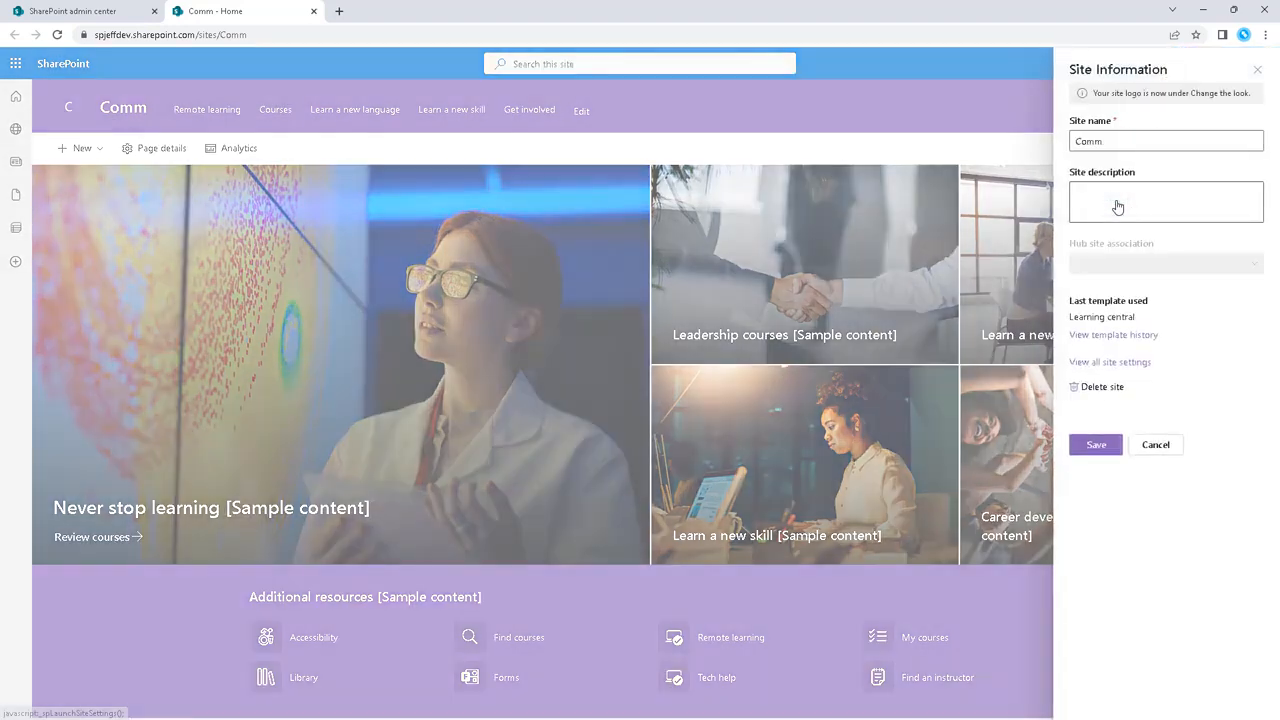
left_click(1113, 334)
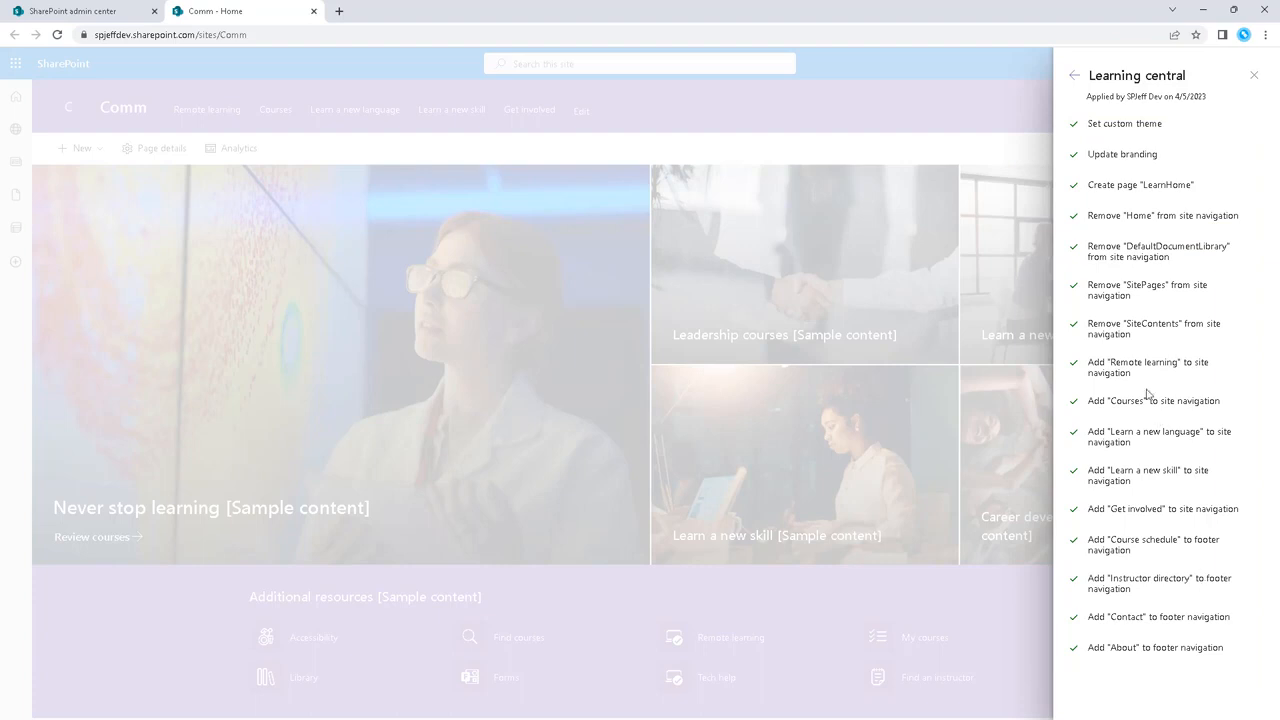
mouse_move(1172, 183)
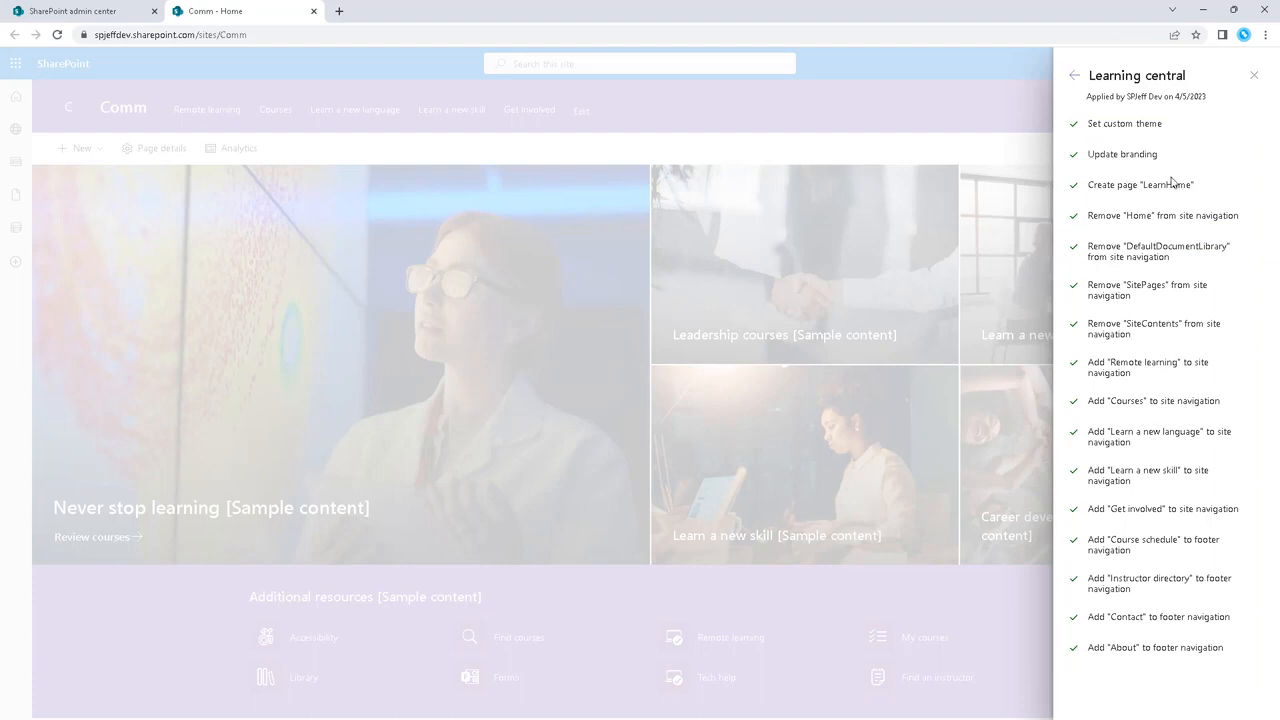
left_click(1074, 75)
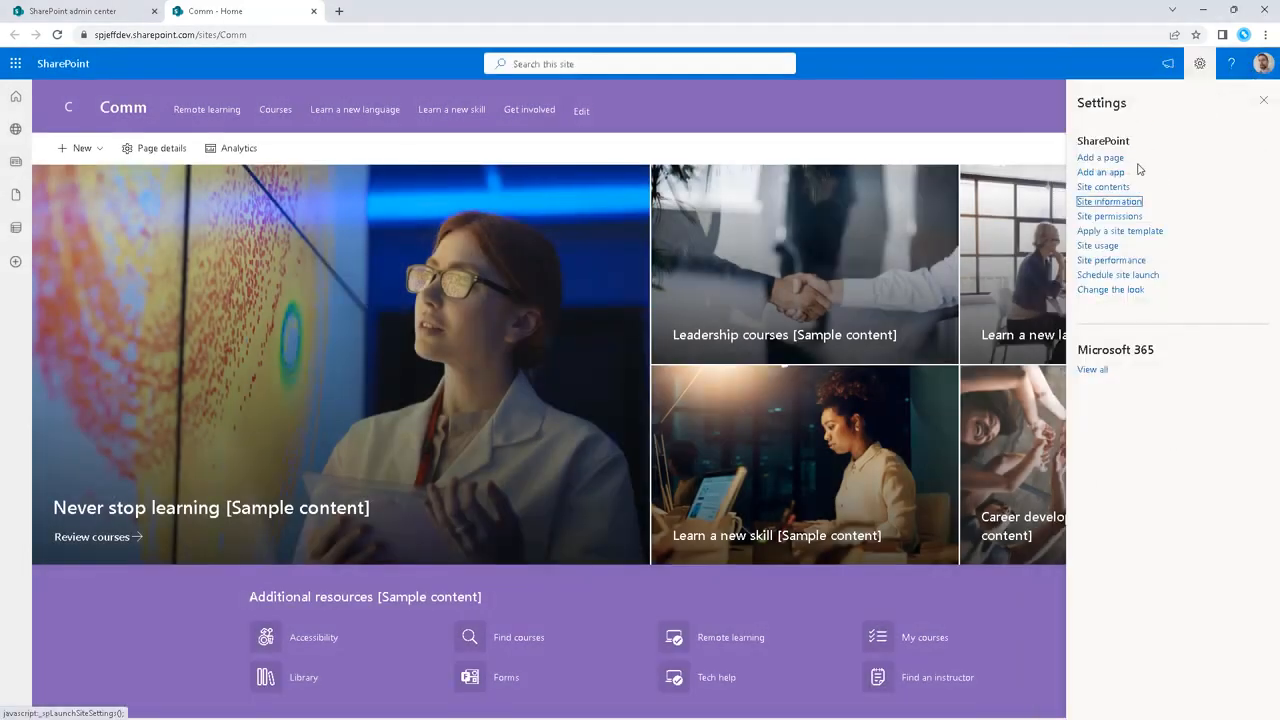
Select the Topic template from the site templates and apply it to Comm.
left_click(1120, 231)
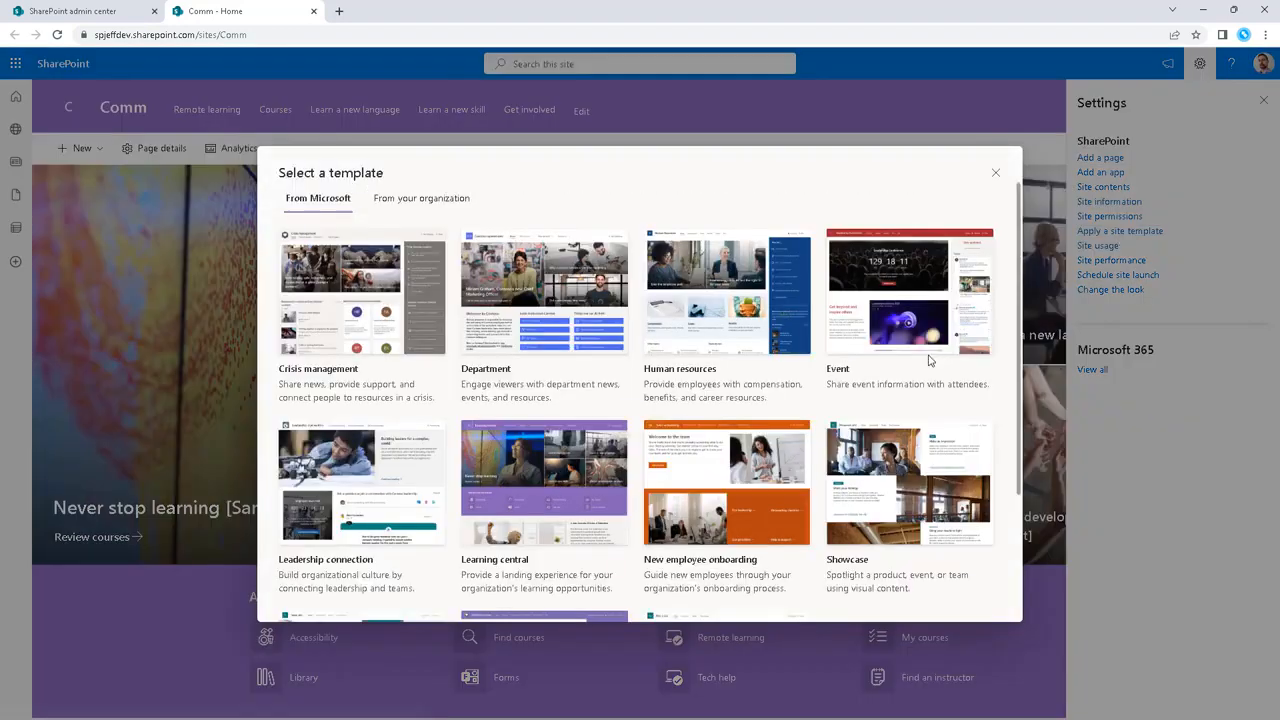
scroll("down", 3)
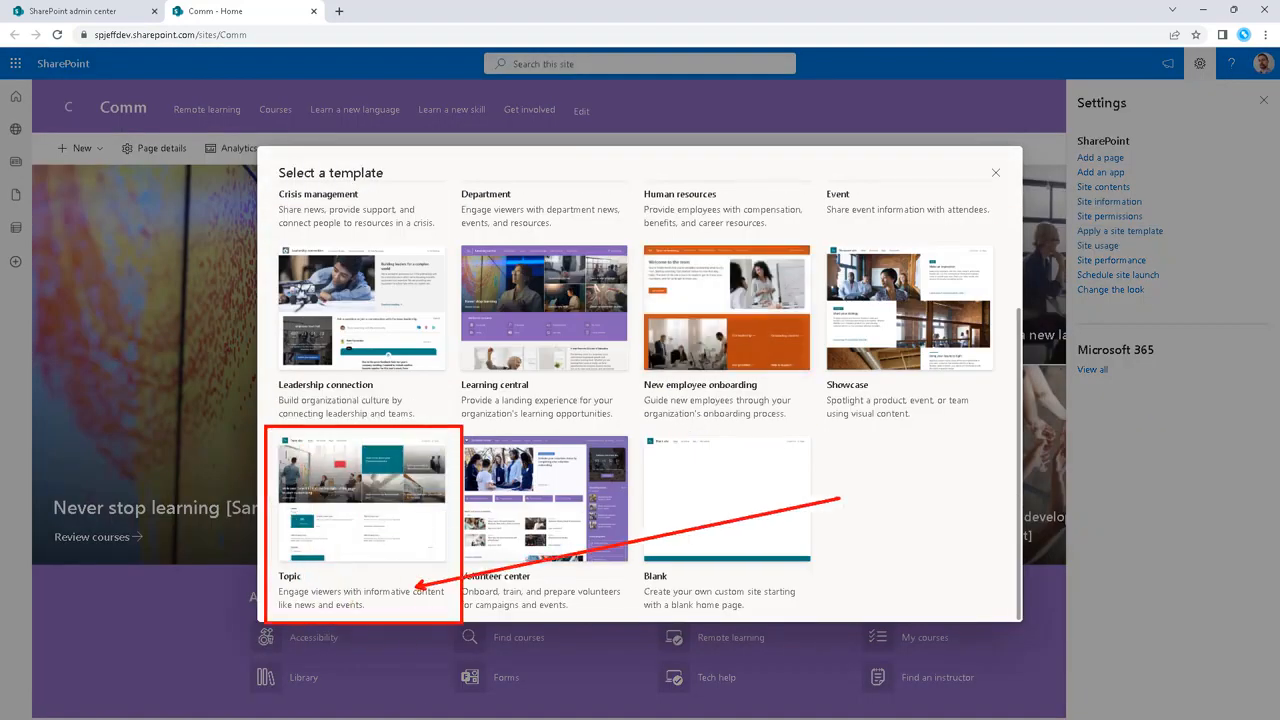
type("MS default")
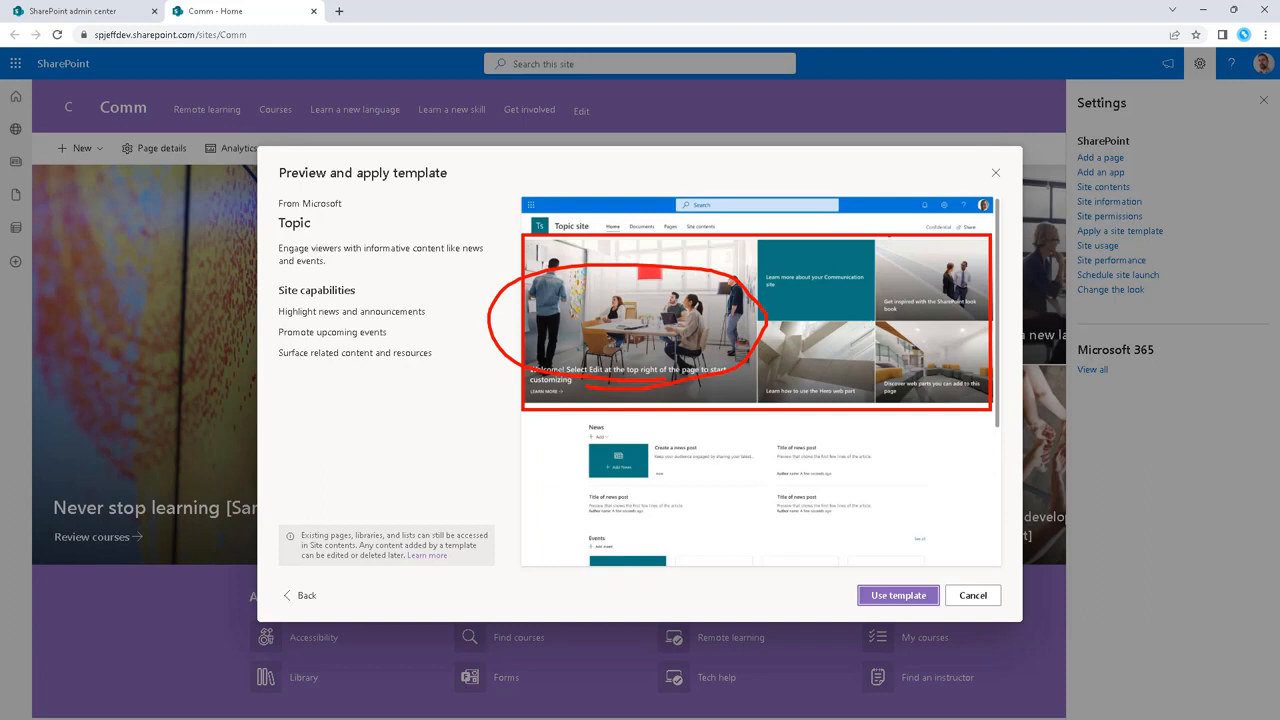
mouse_move(858, 287)
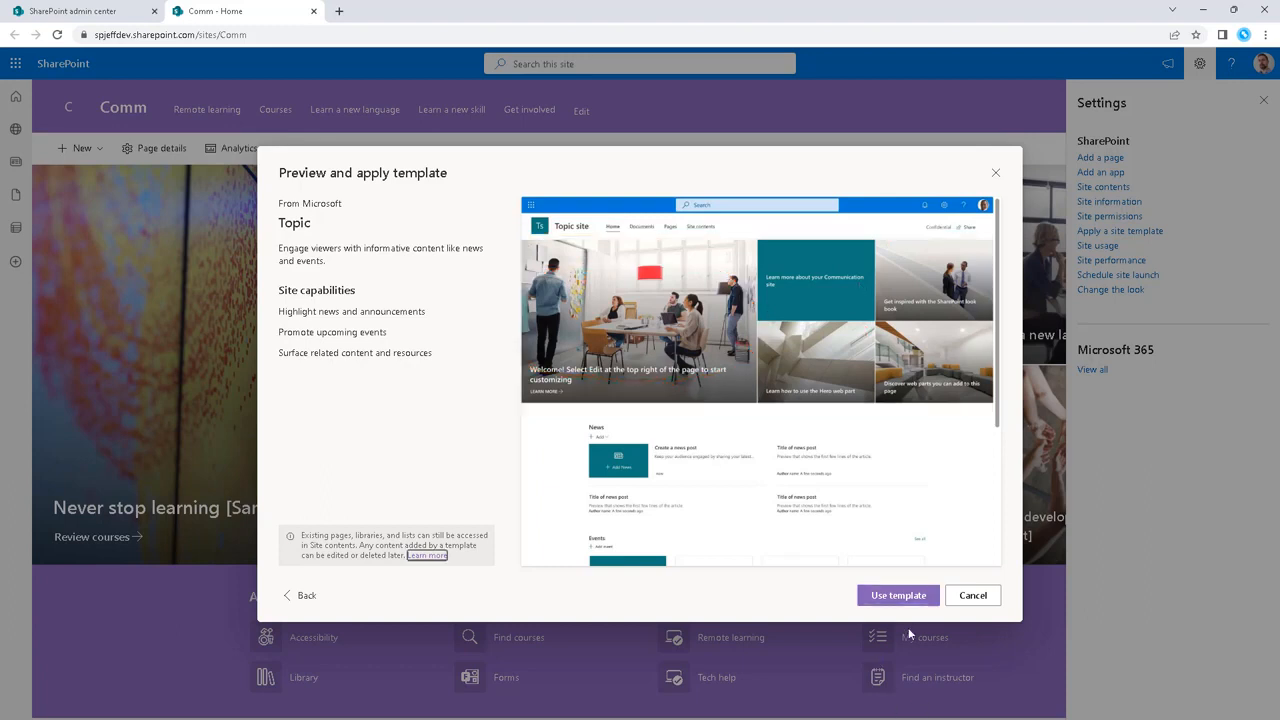
left_click(897, 595)
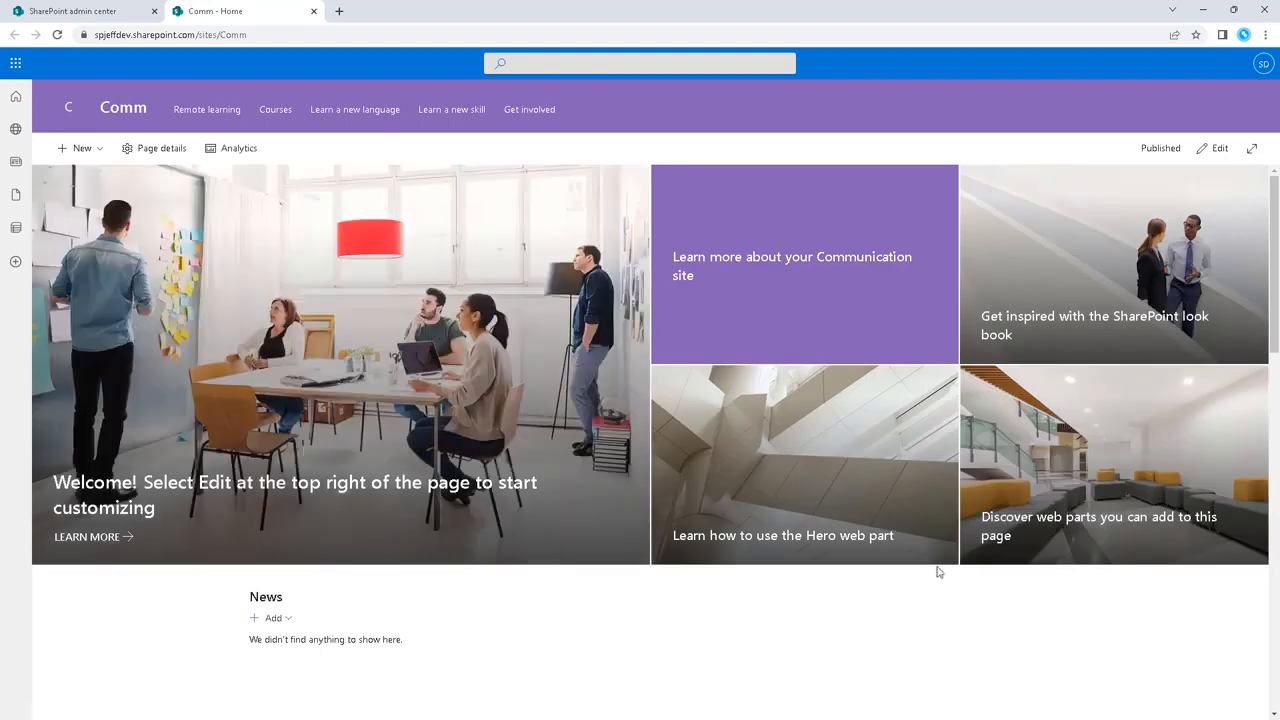
mouse_move(1097, 217)
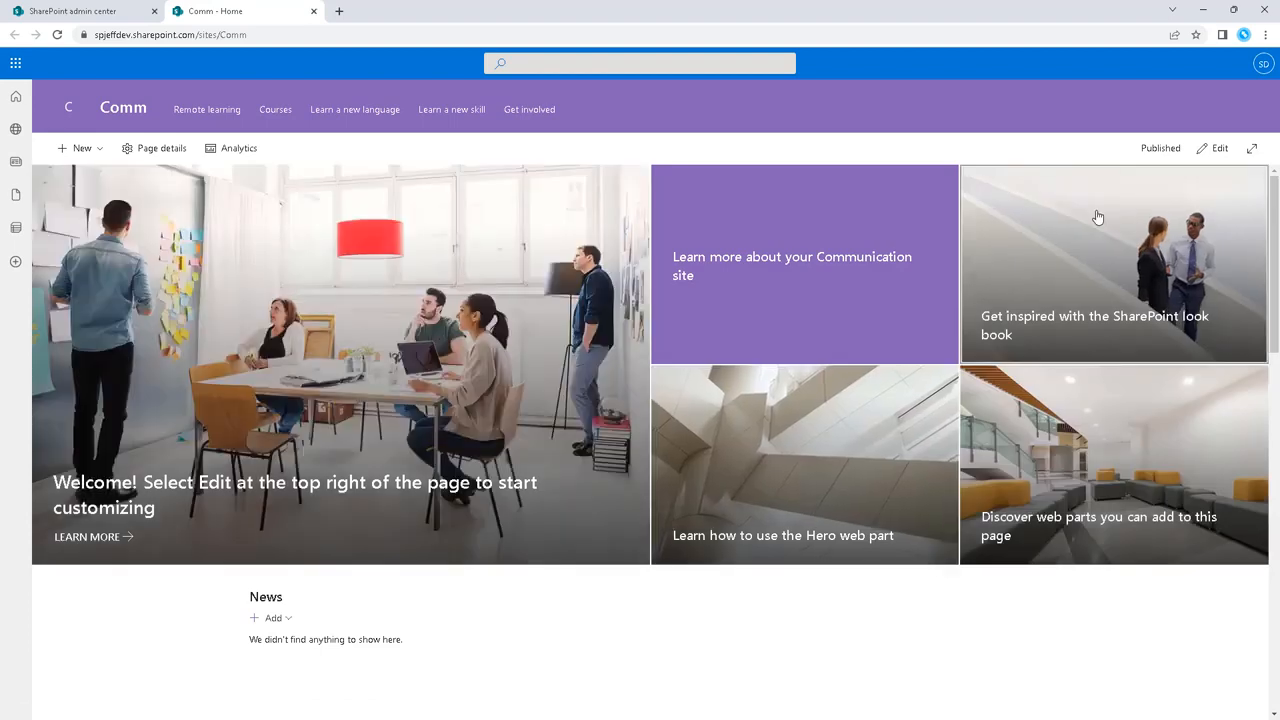
Scroll the refreshed Comm home page to view the News and Events sections.
scroll("down", 3)
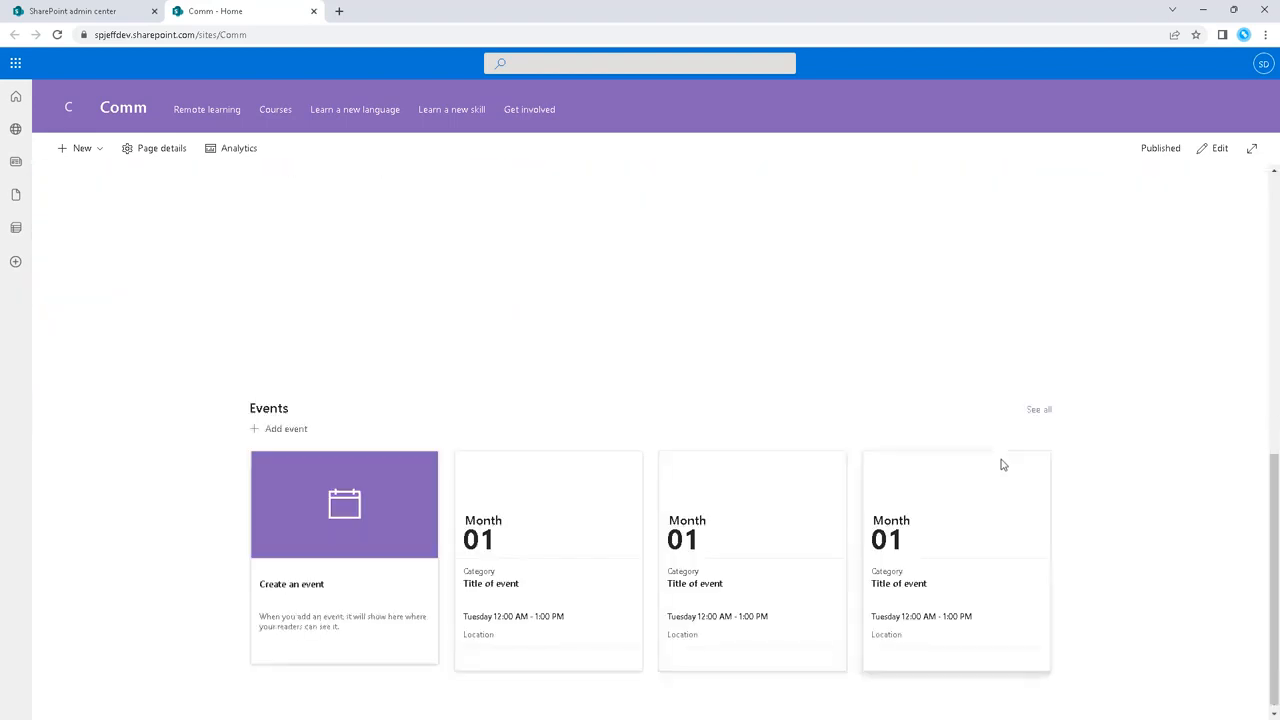
scroll("up", 3)
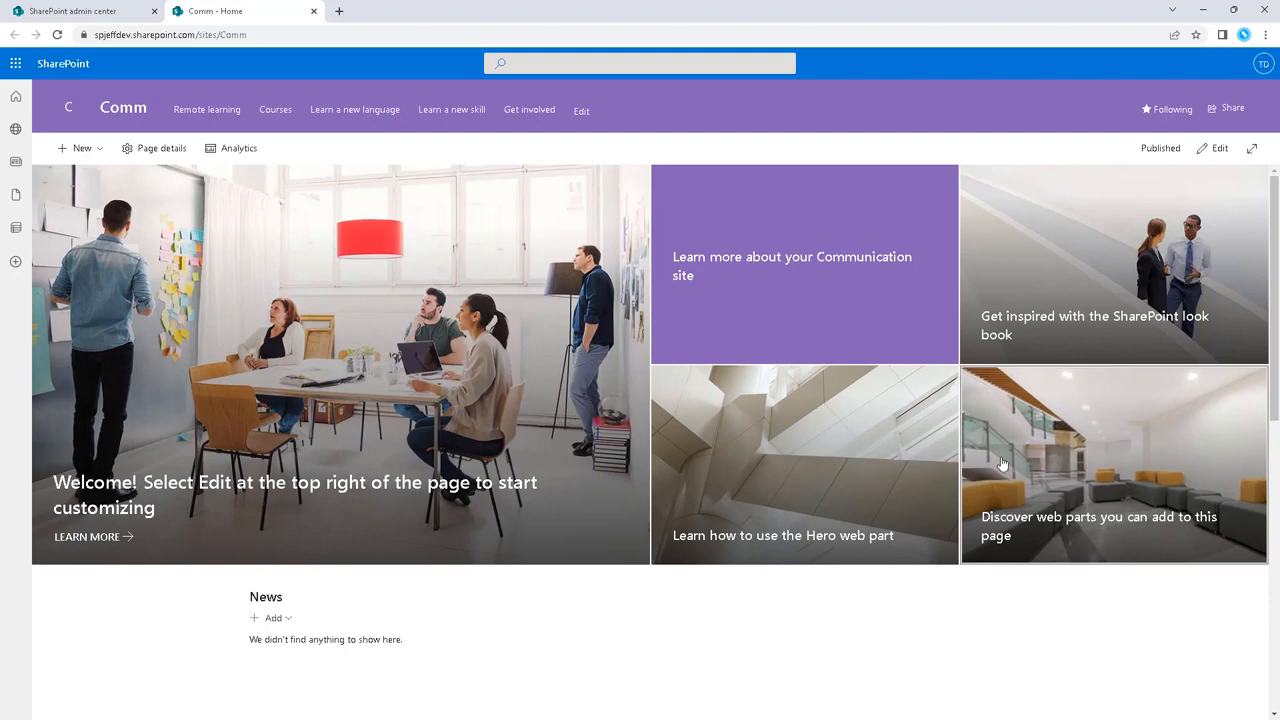
mouse_move(950, 218)
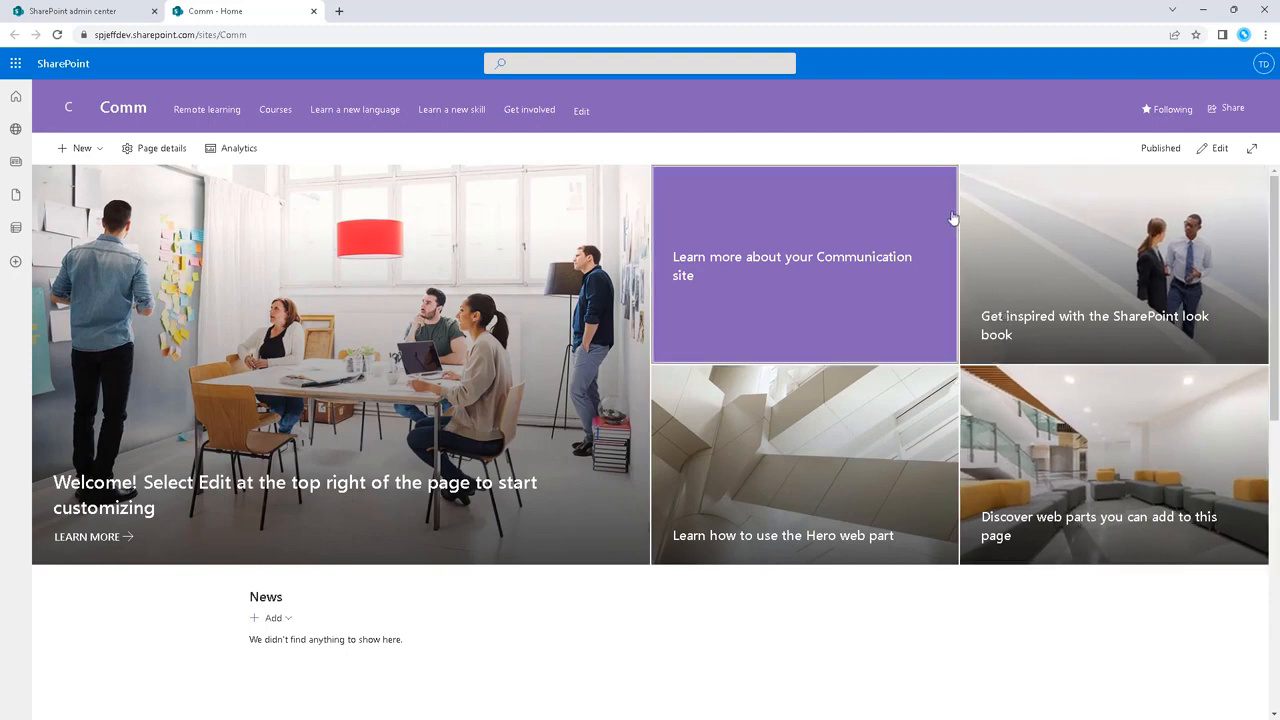
mouse_move(1263, 63)
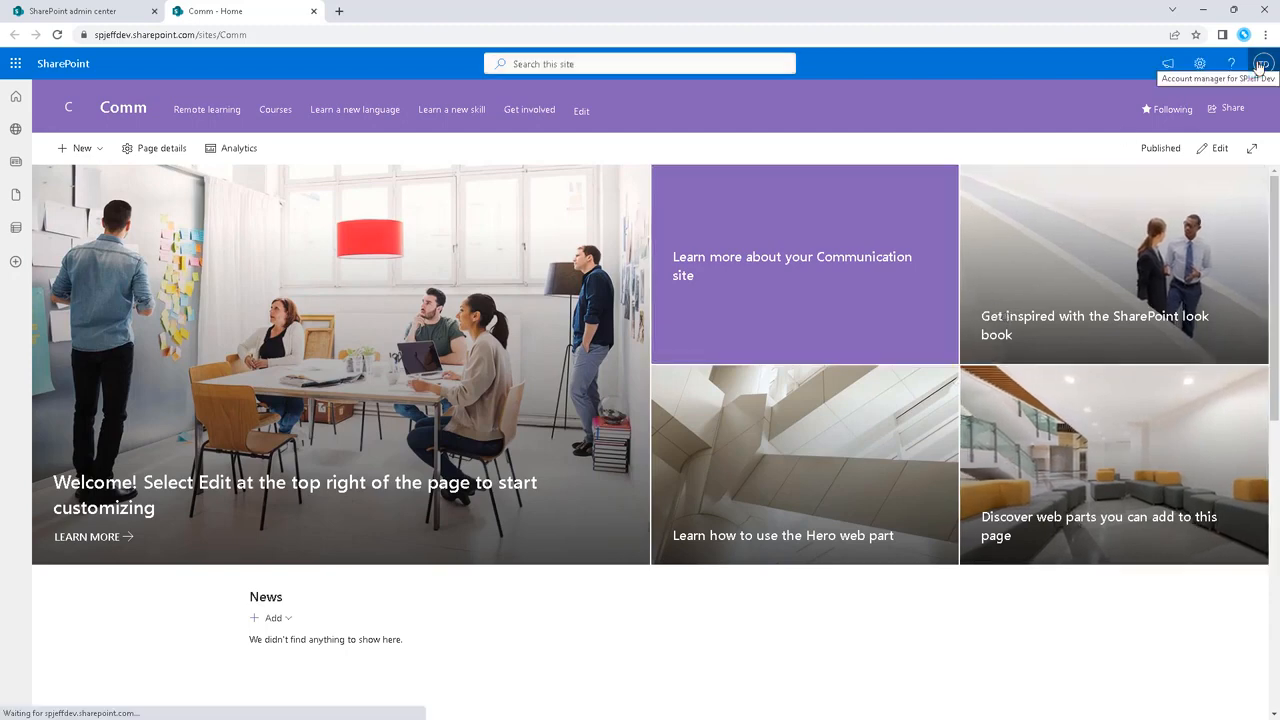
mouse_move(1199, 63)
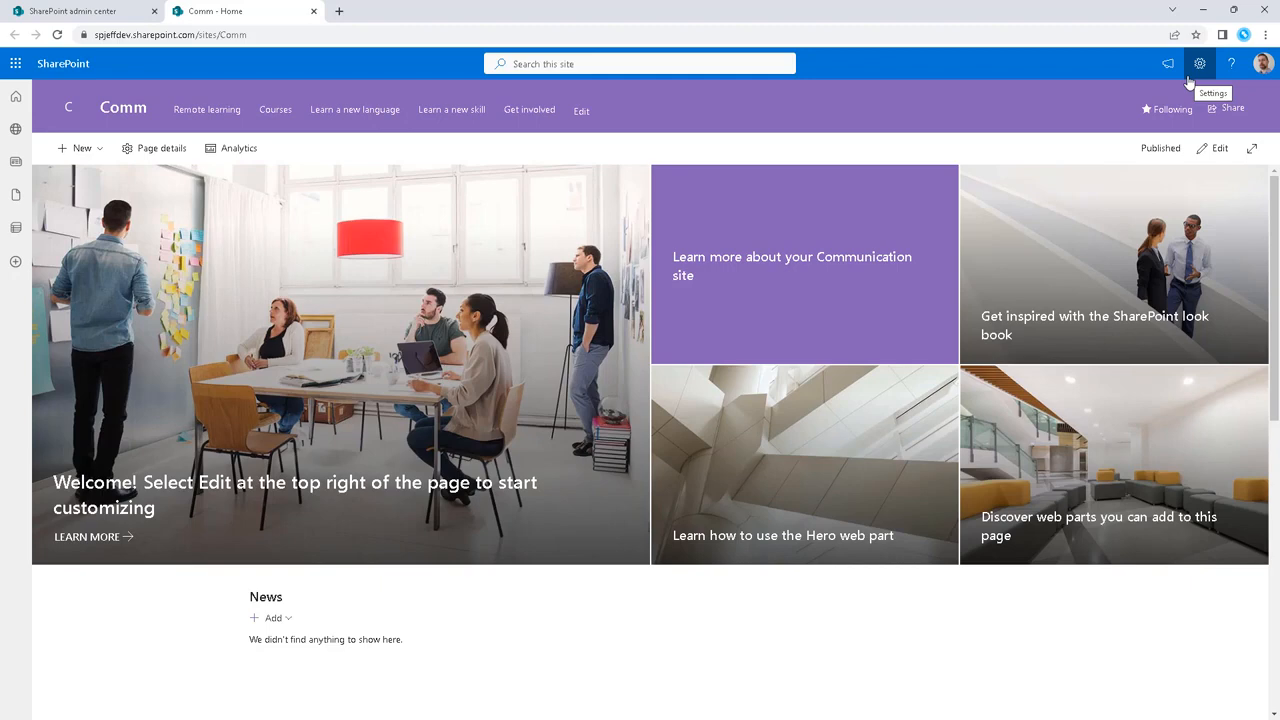
Change the Comm site's look to the Teal theme.
left_click(1199, 63)
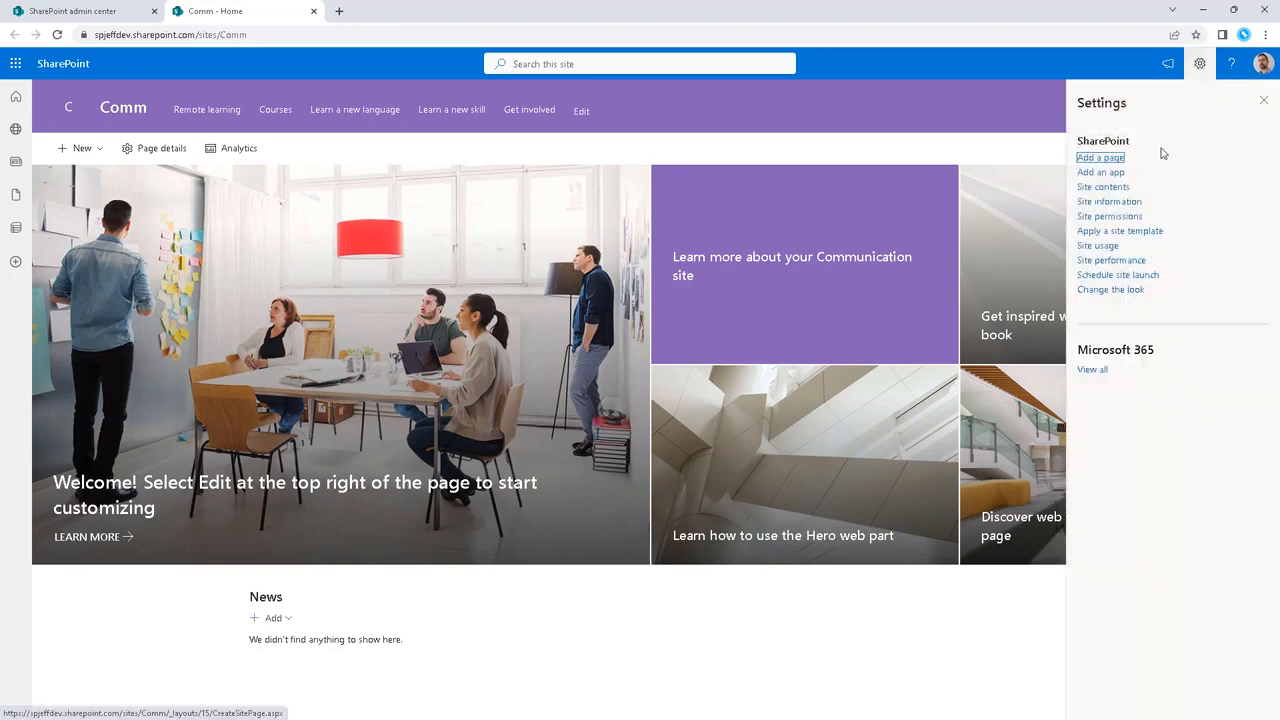
mouse_move(1163, 203)
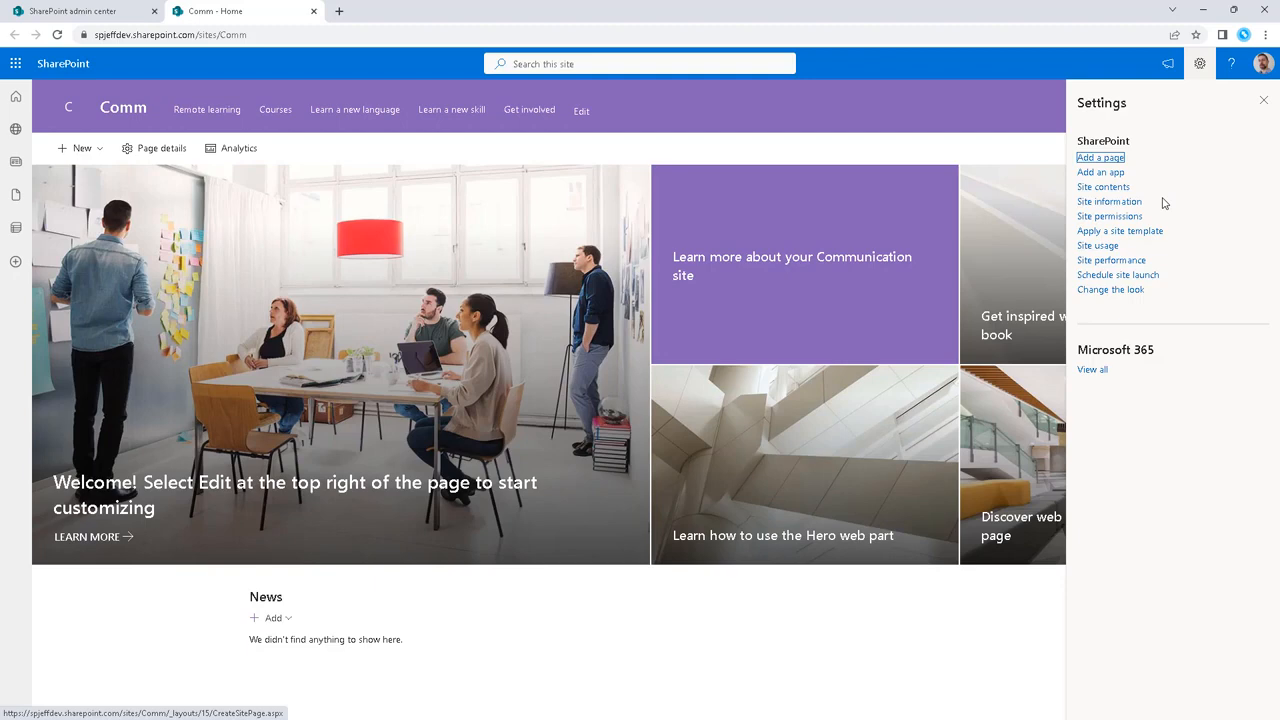
left_click(1110, 289)
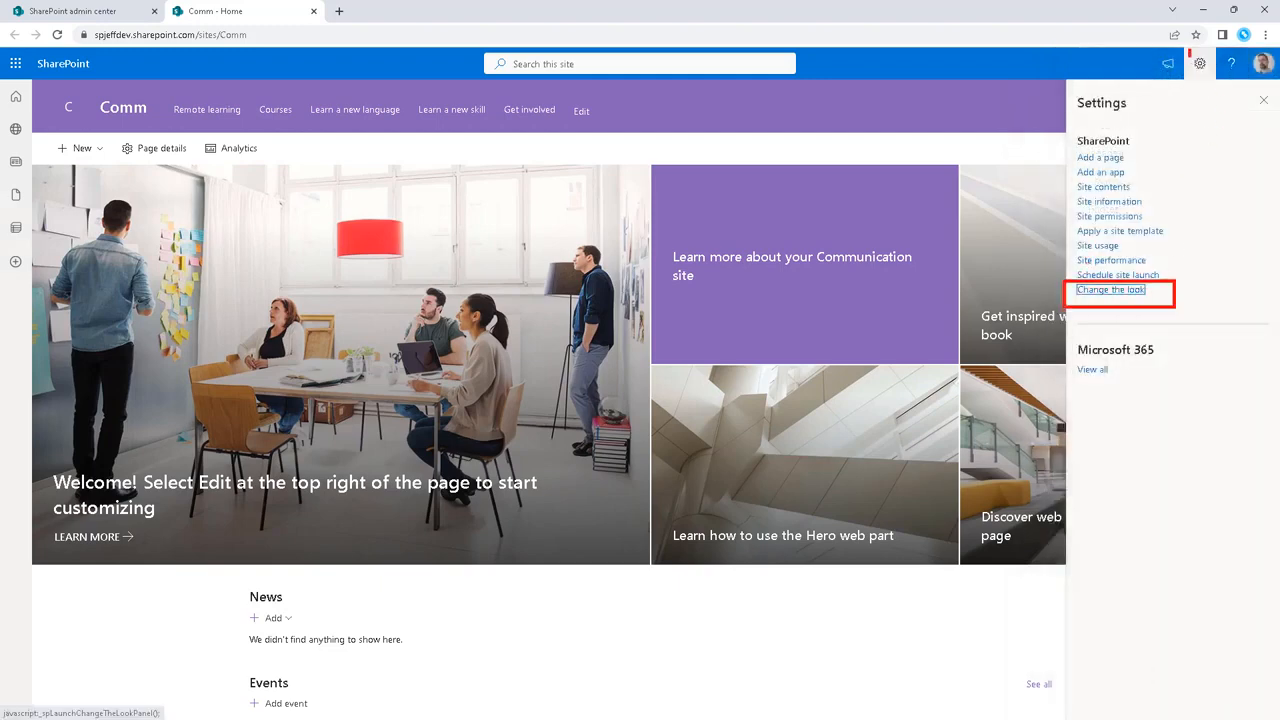
mouse_move(1127, 293)
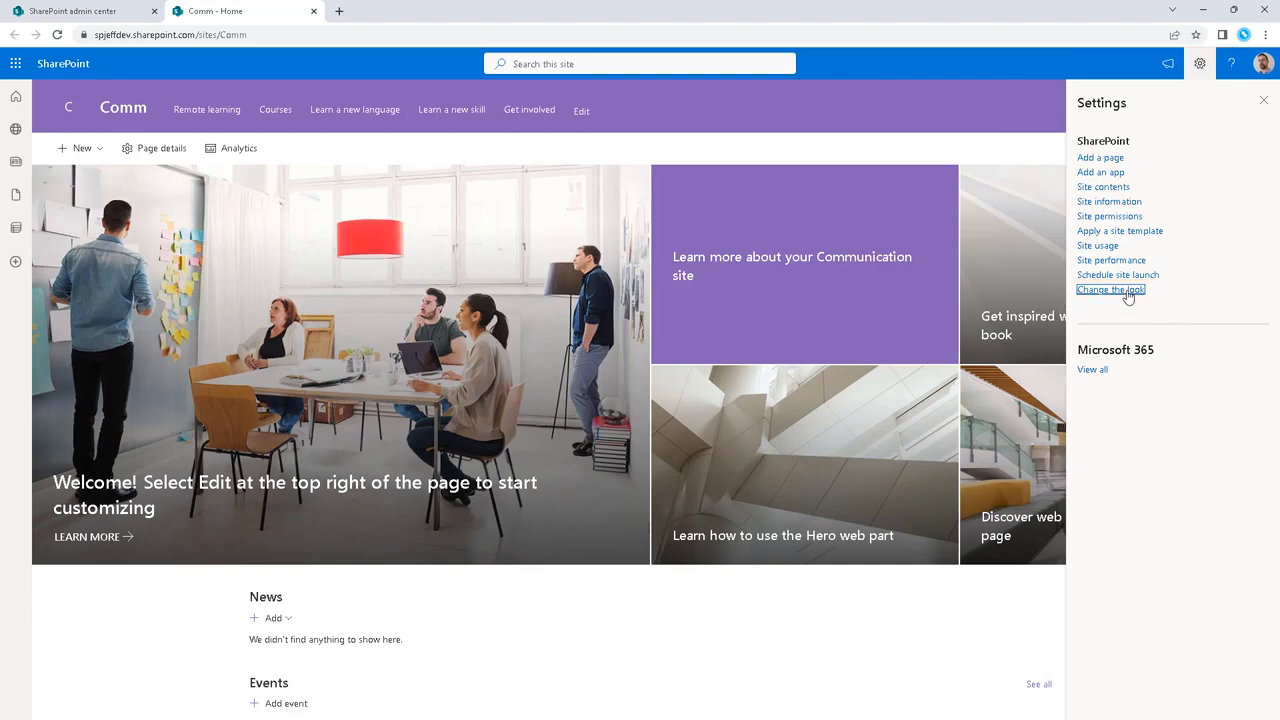
left_click(1110, 289)
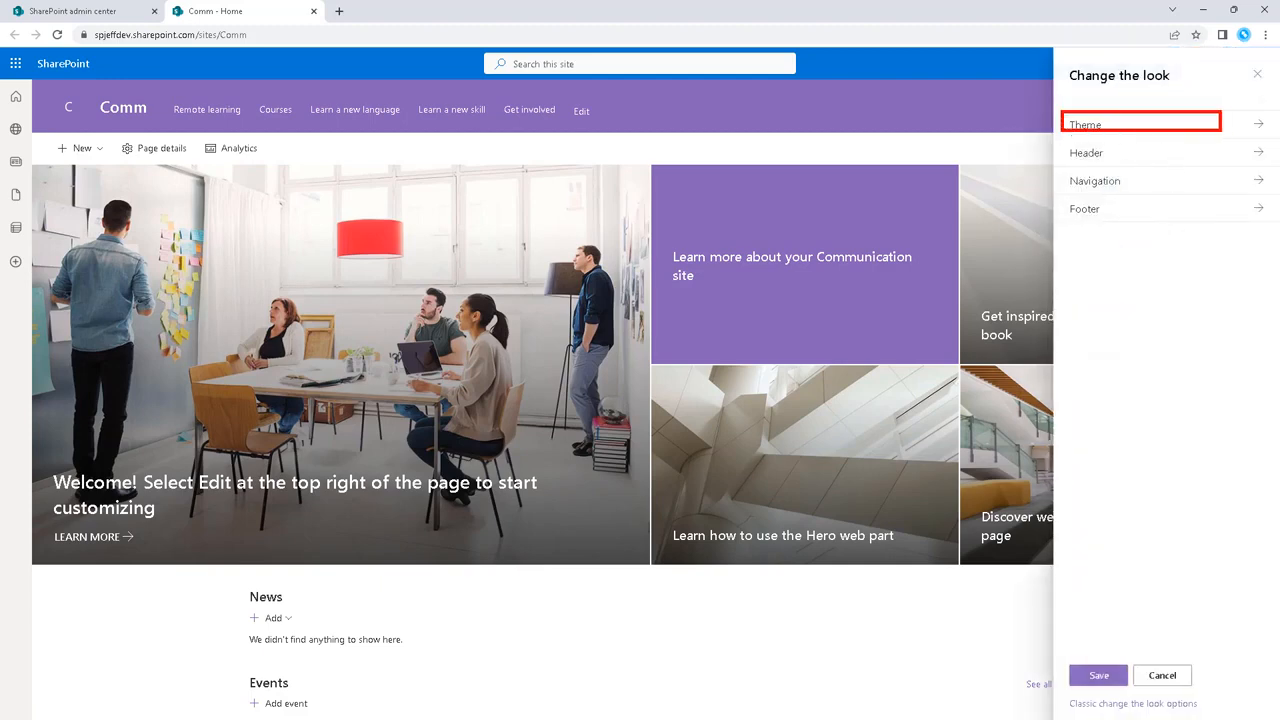
left_click(1140, 124)
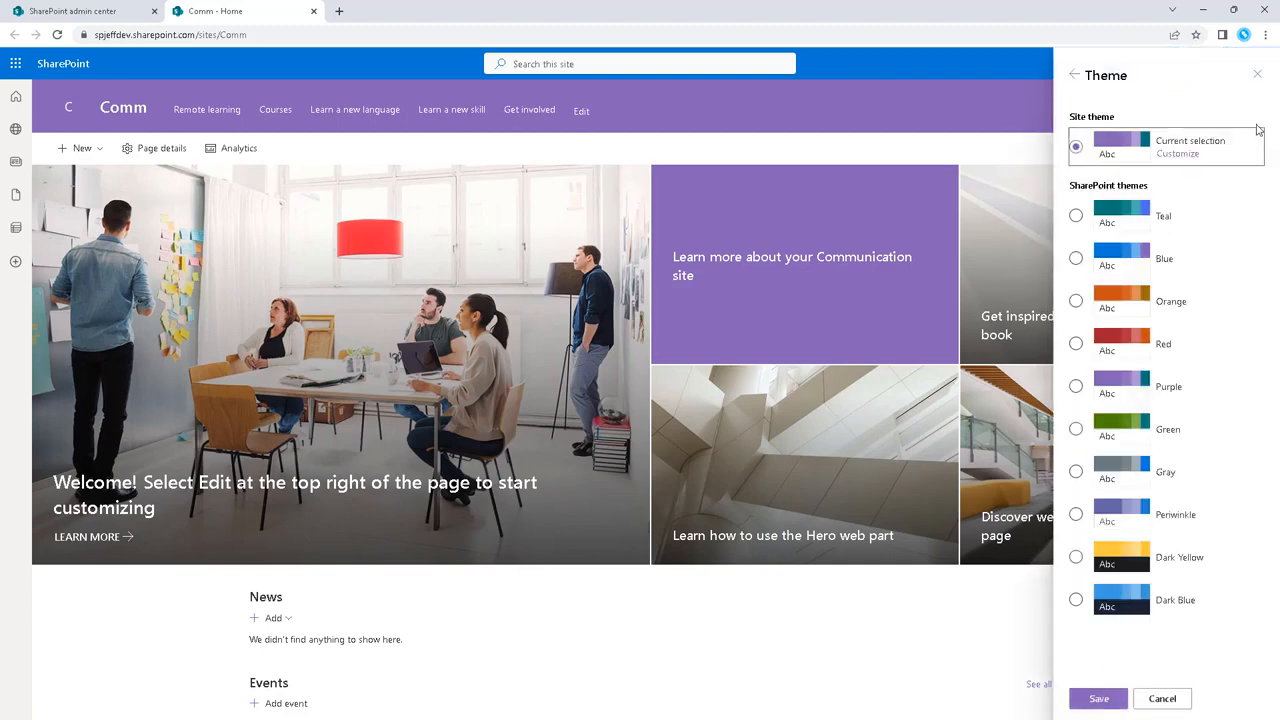
left_click(1076, 215)
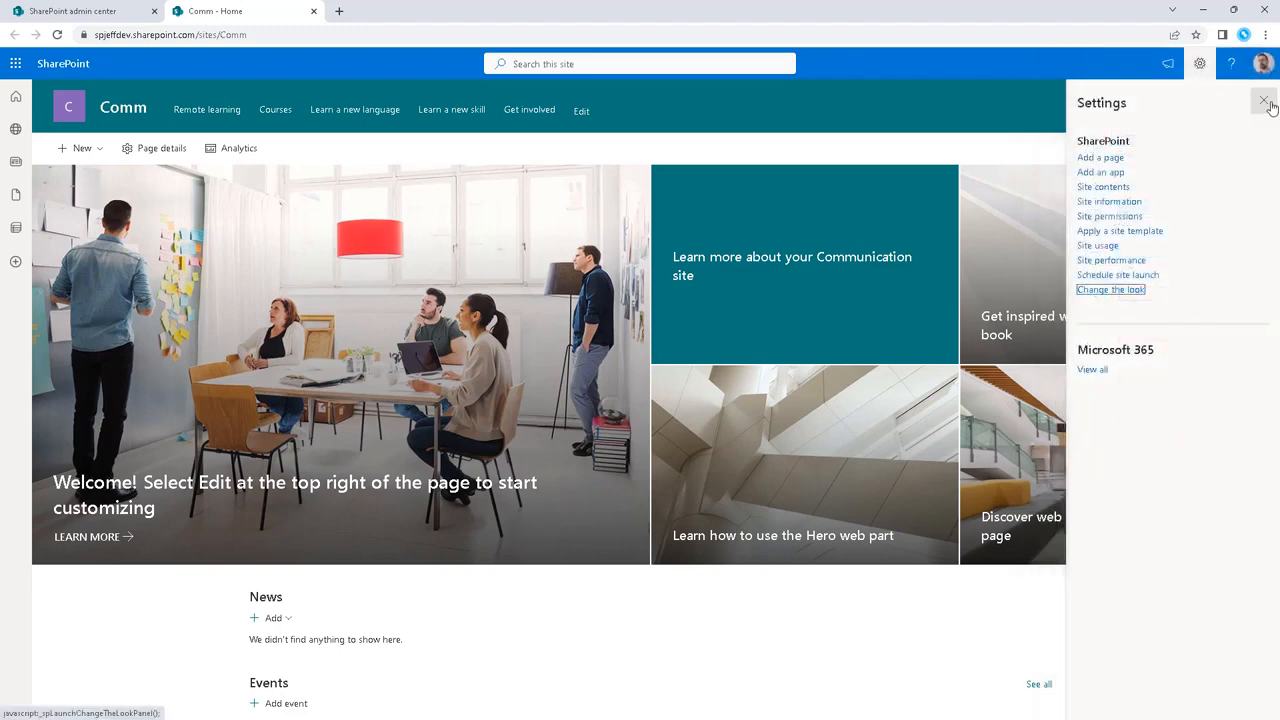
Close Settings and scroll the Comm home page to check teal Events cards and footer.
left_click(1264, 102)
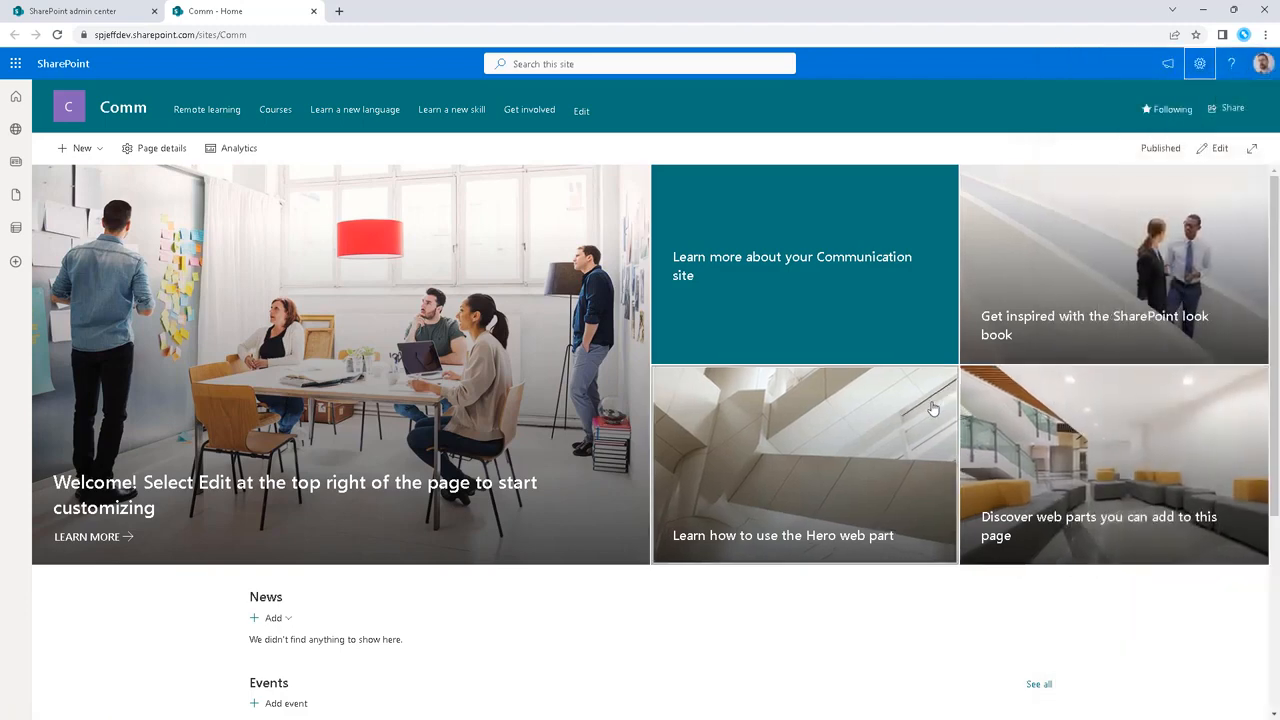
scroll("down", 3)
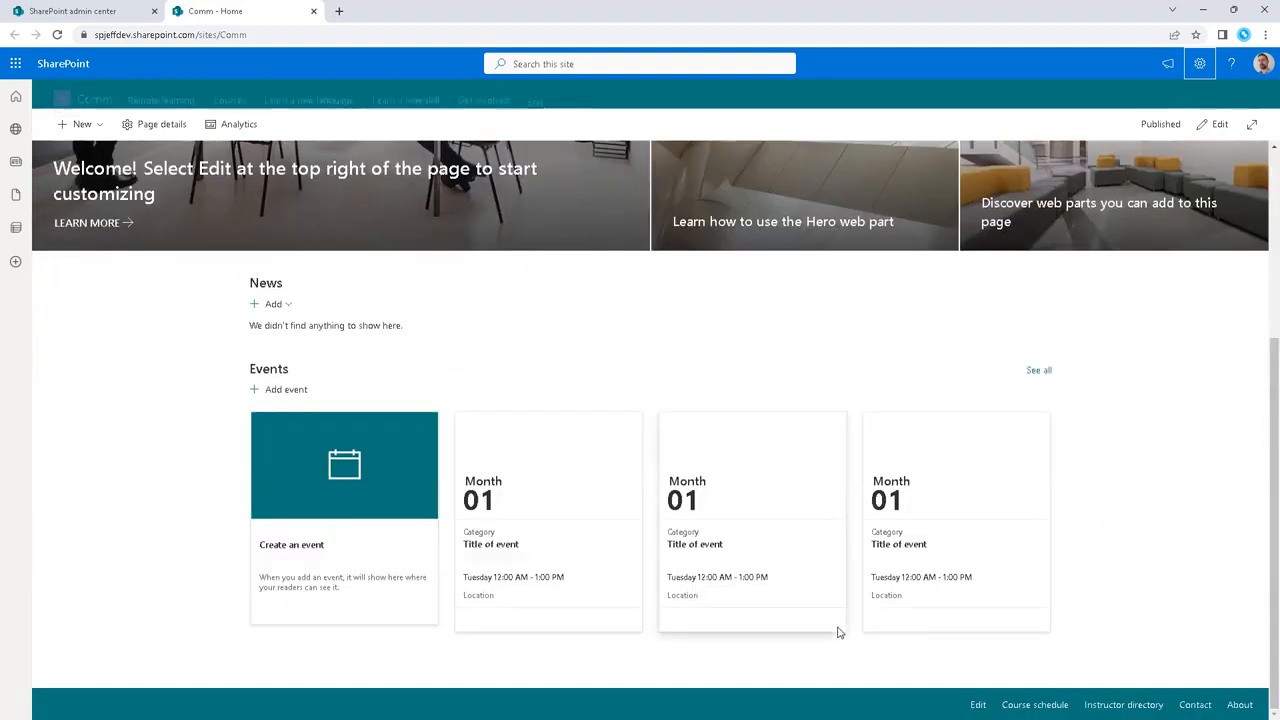
scroll("up", 3)
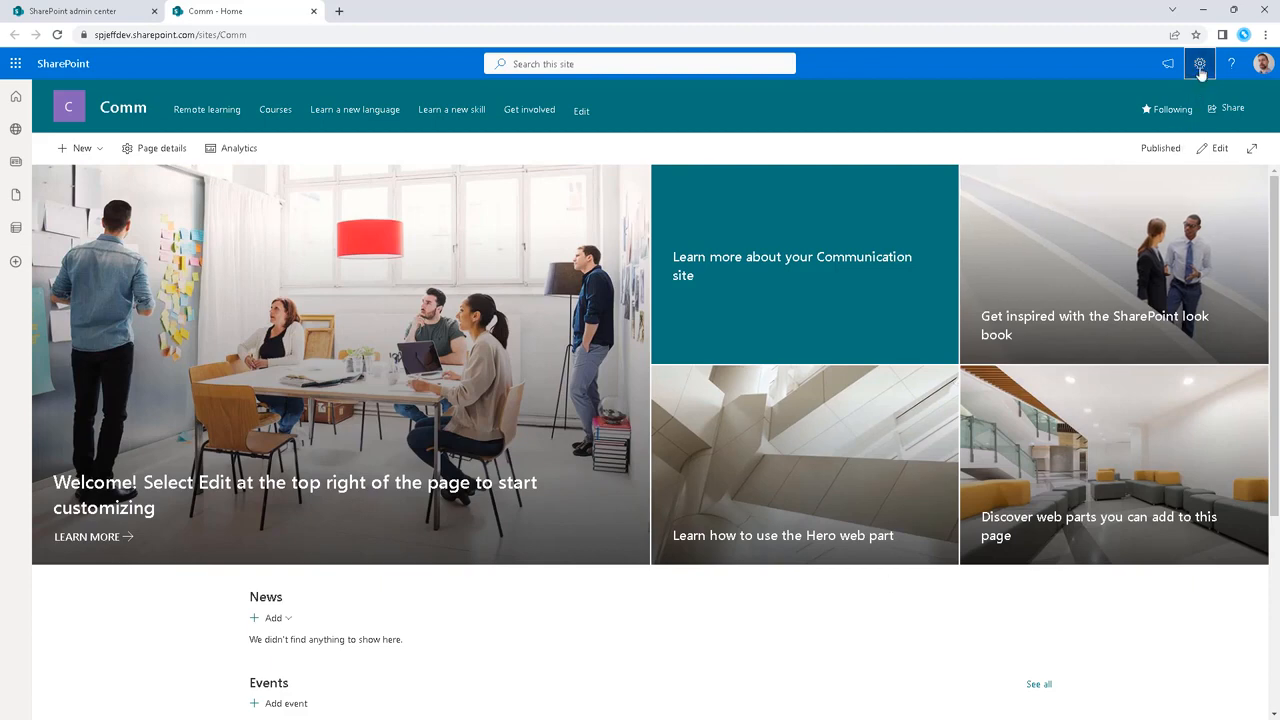
Reopen the site template gallery and scroll down to the Topic and Blank templates.
left_click(1199, 63)
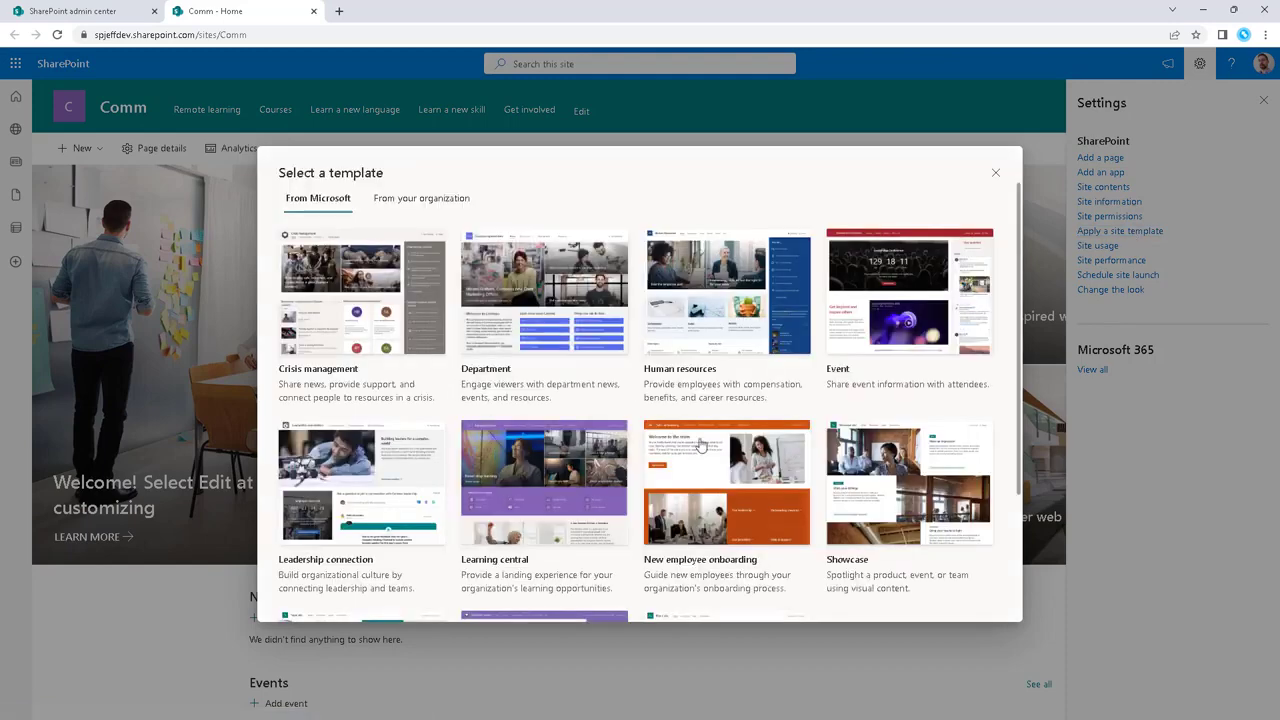
mouse_move(727, 481)
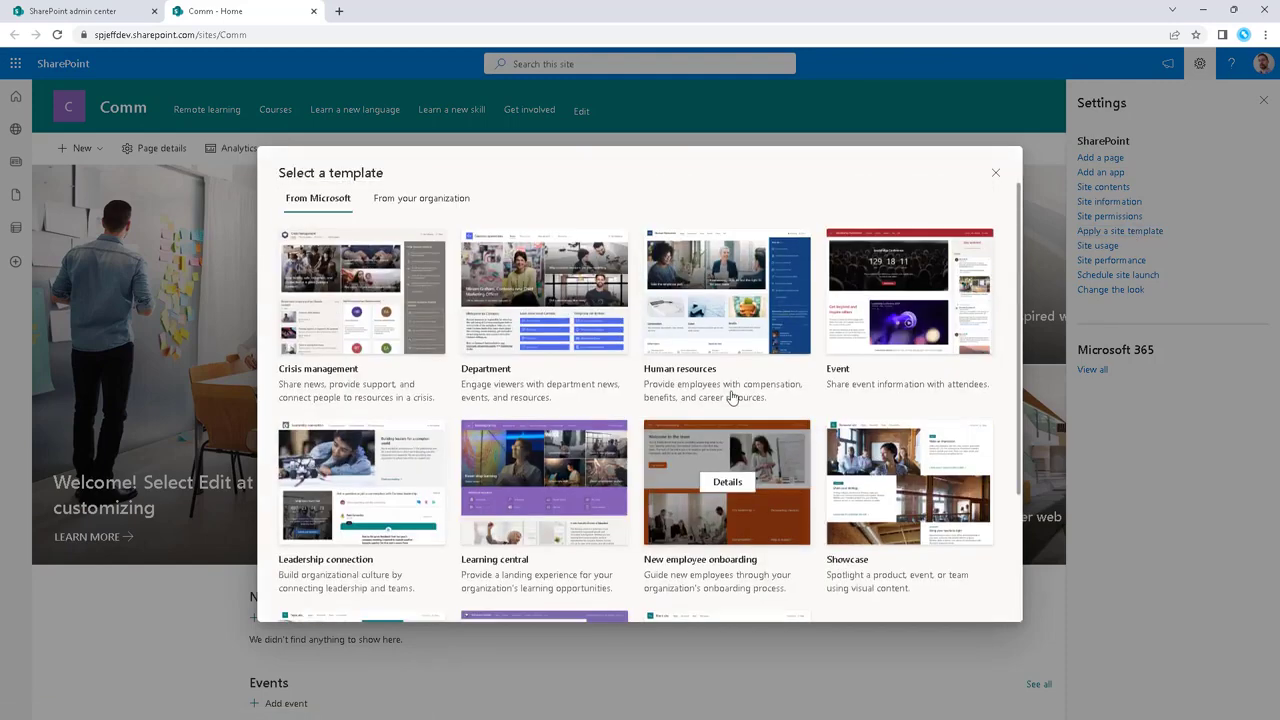
scroll("down", 3)
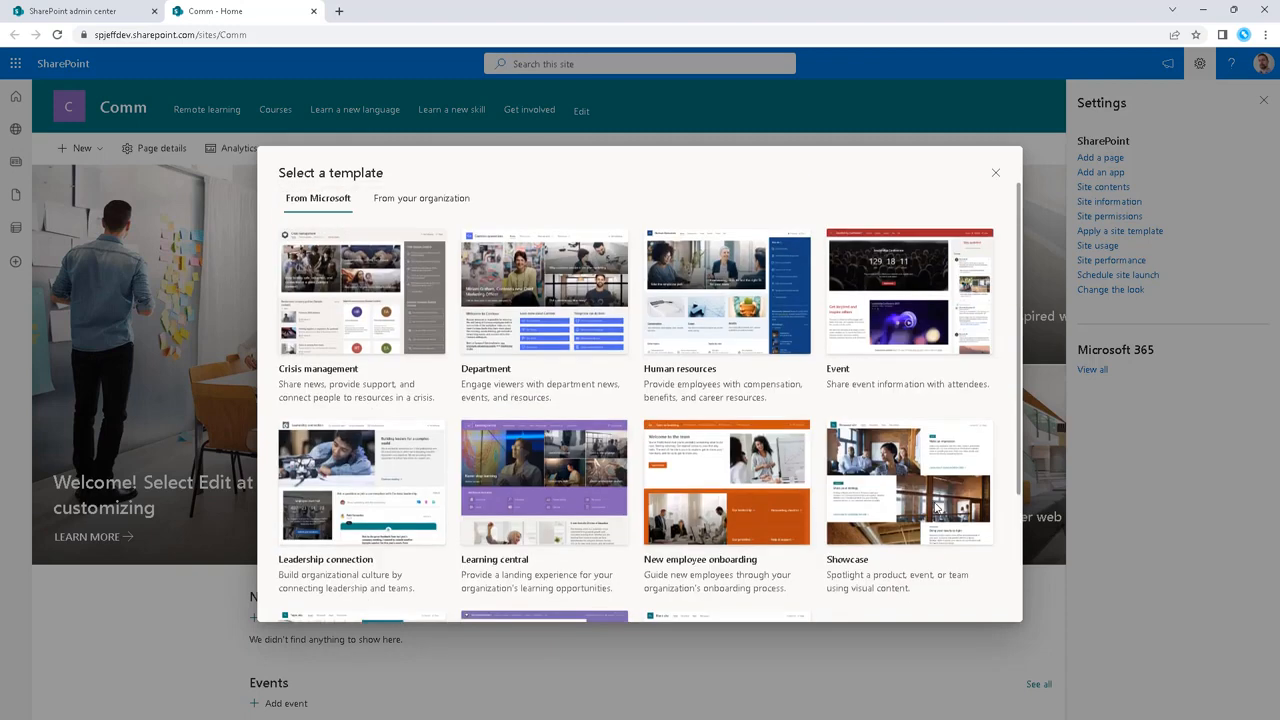
left_click(996, 172)
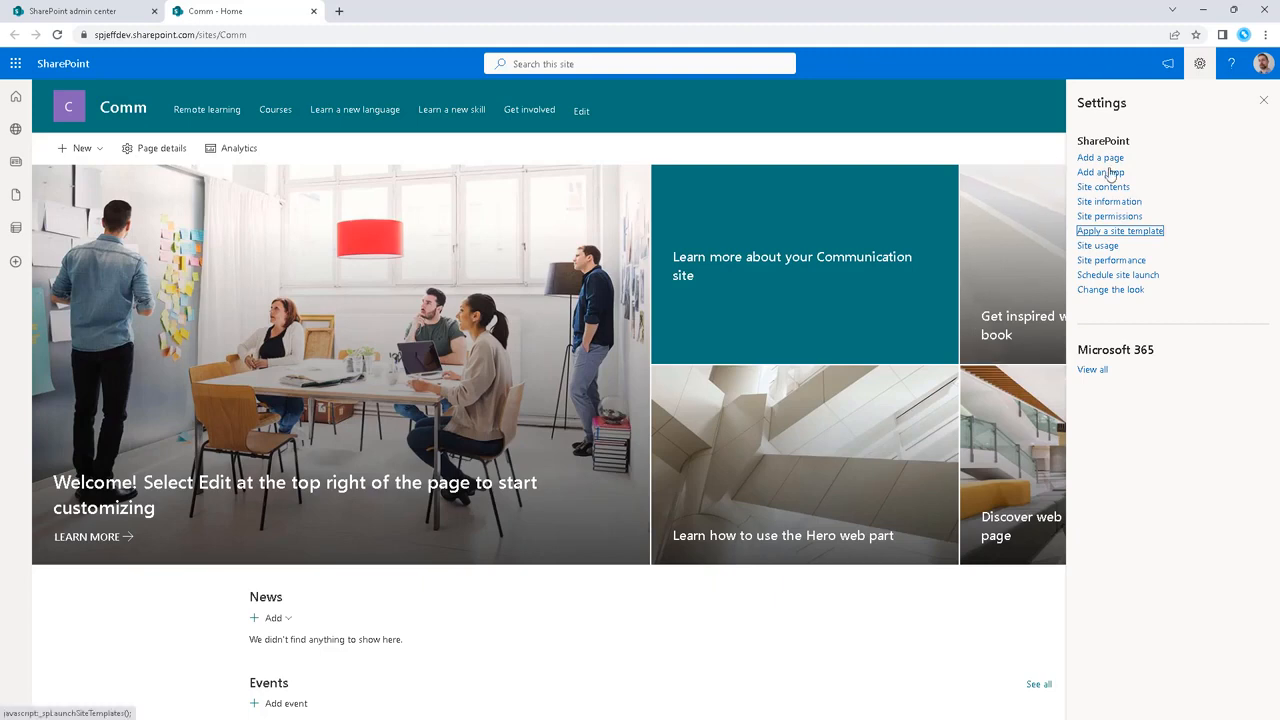
left_click(1120, 231)
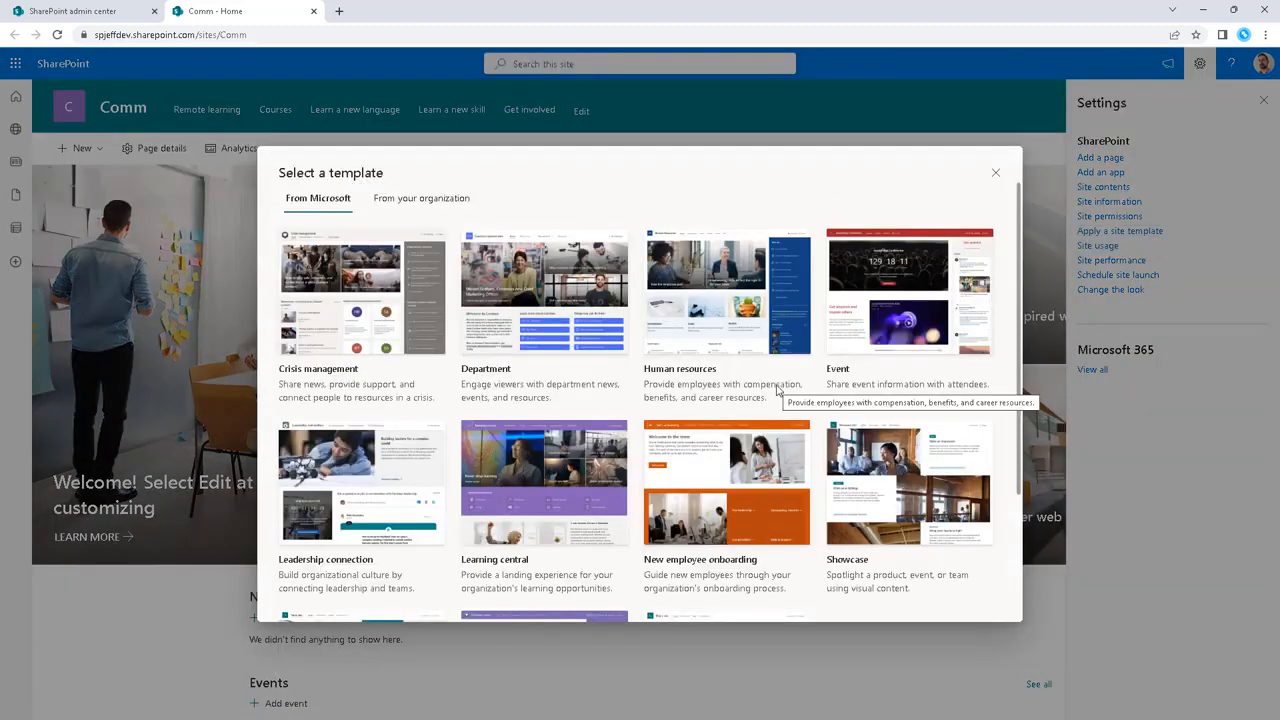
scroll("down", 3)
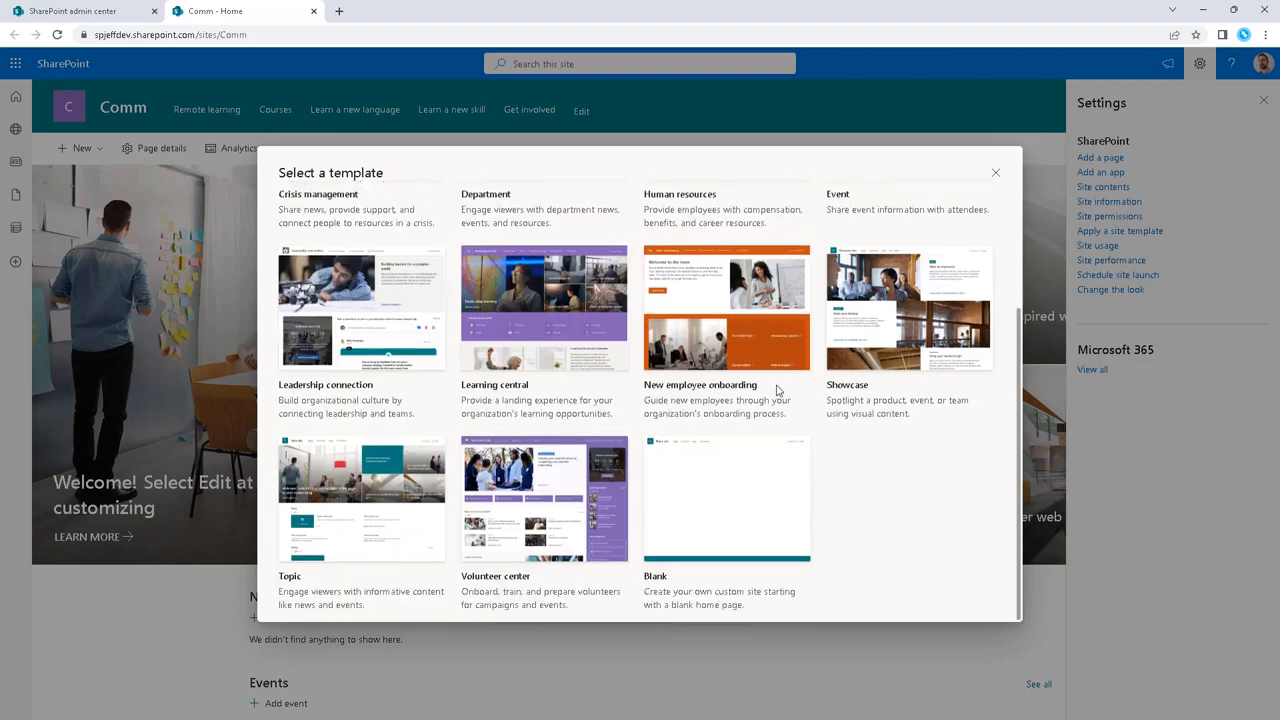
mouse_move(908, 486)
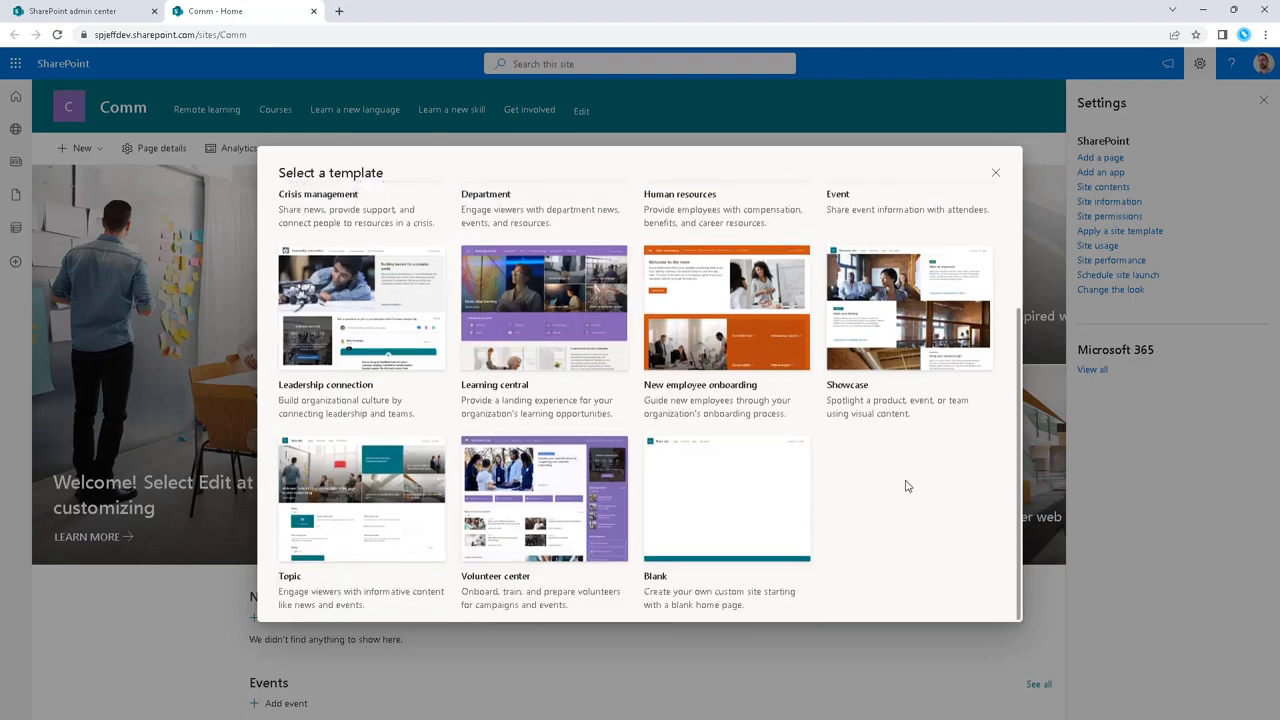